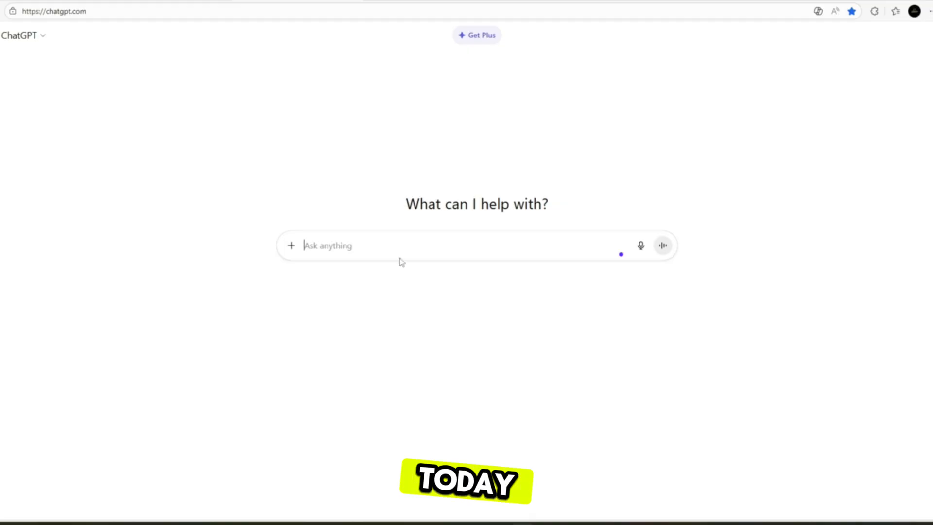
Send ChatGPT a request for a cute AI dog movie-scene video prompt with separate character prompts.
type("i want t")
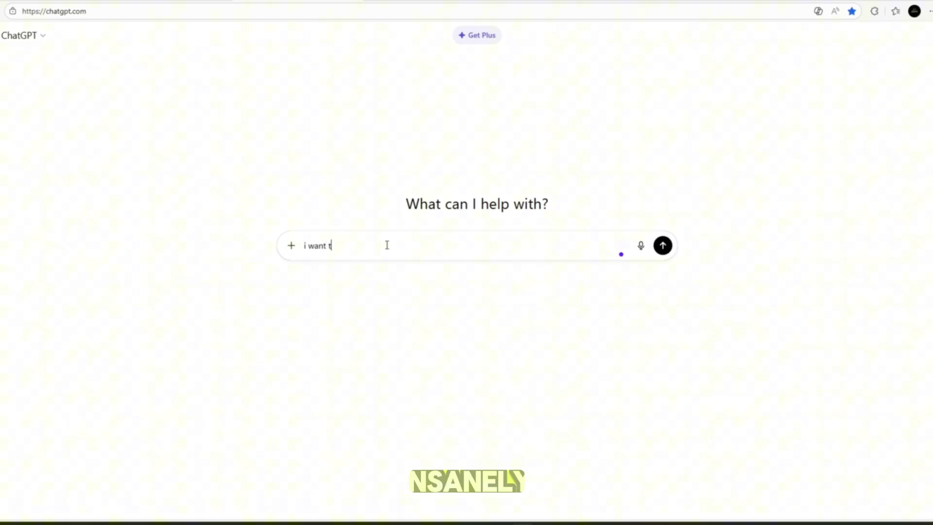
type("o create Ai aniate")
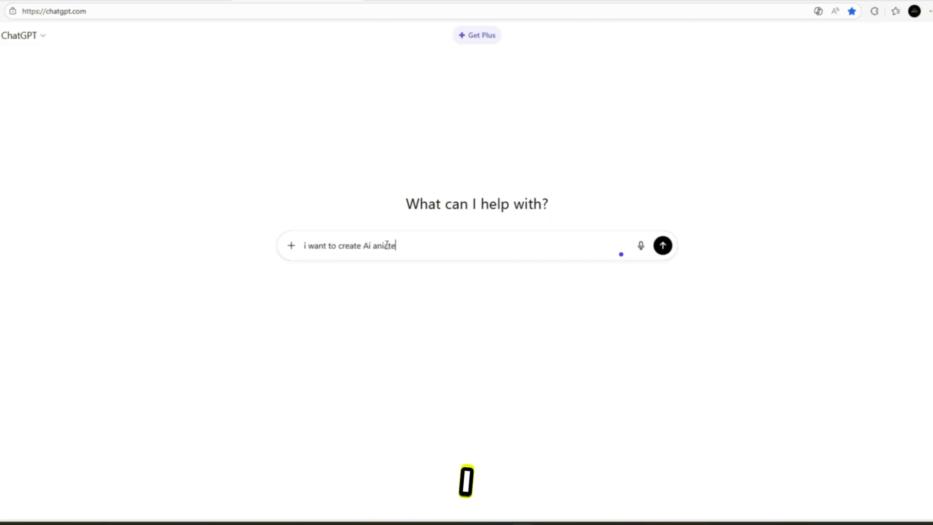
type("animated")
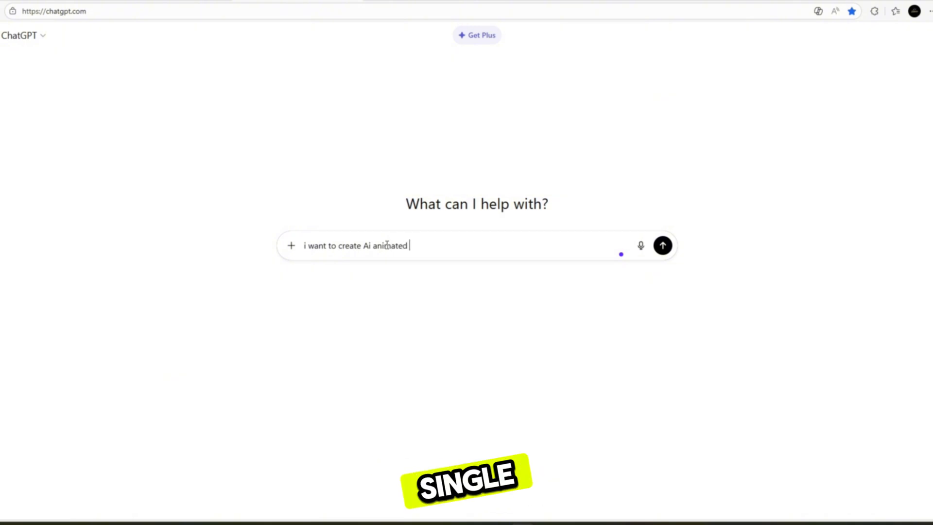
type("video char")
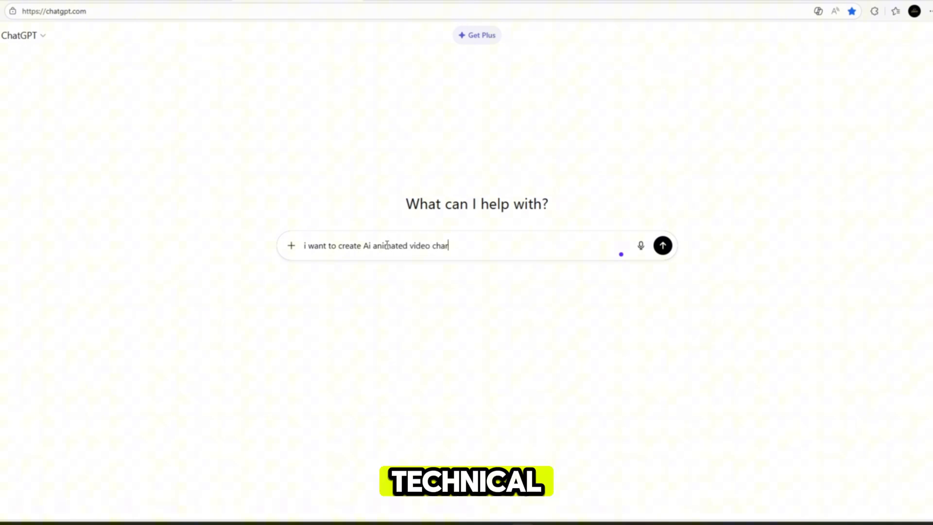
type("acters")
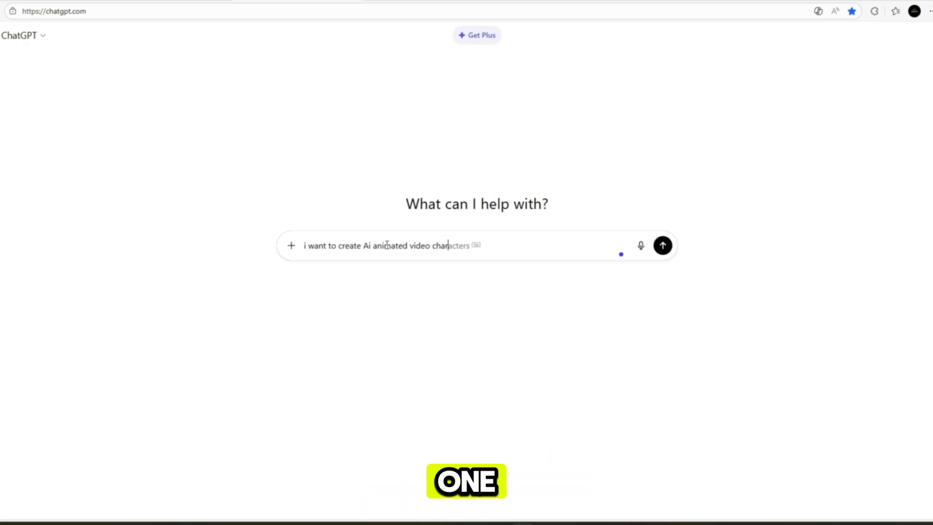
type("use like")
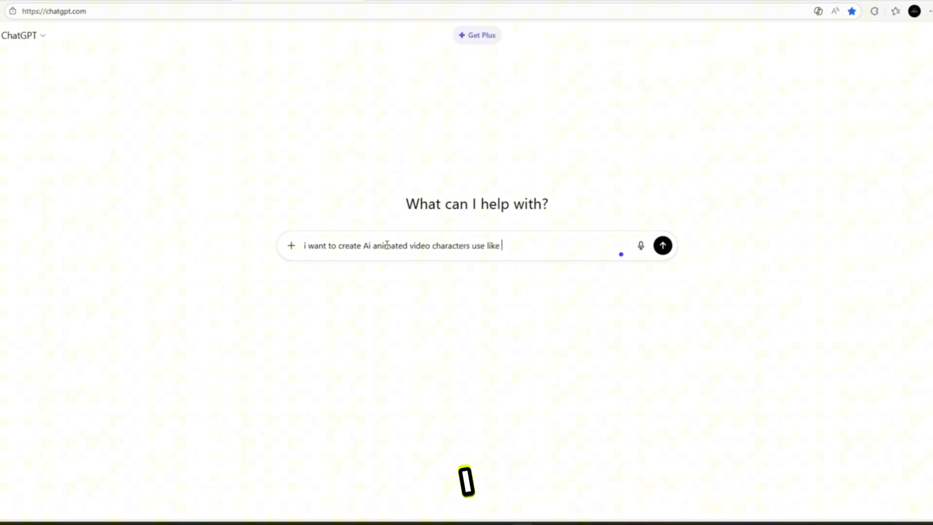
type("ai dog which")
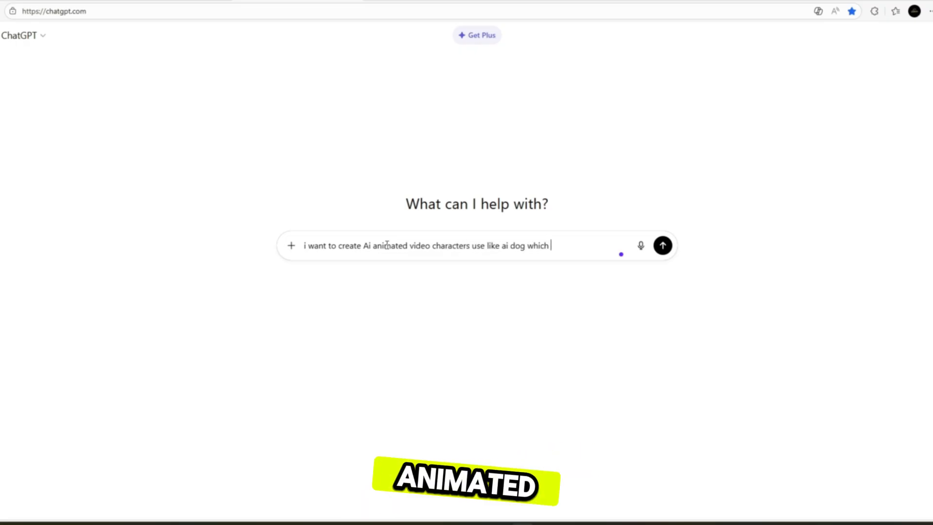
type("is cute to cutes")
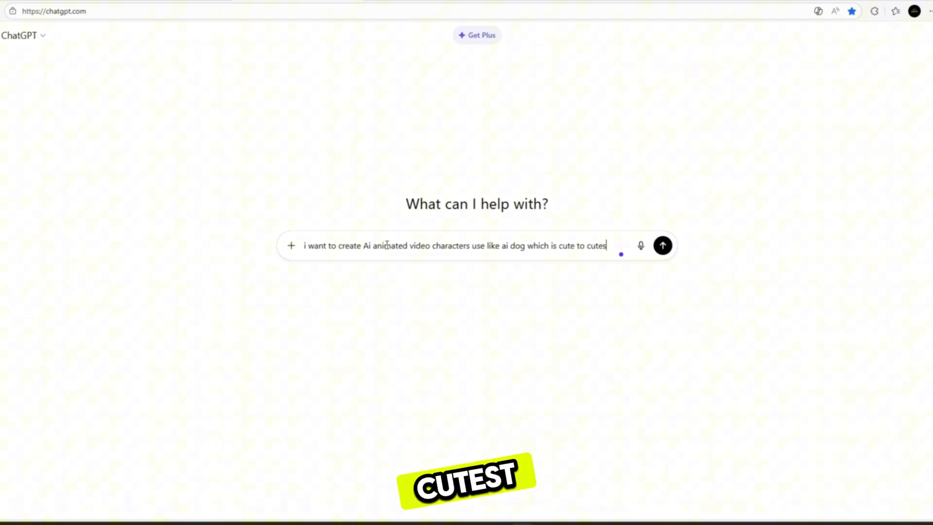
type("and")
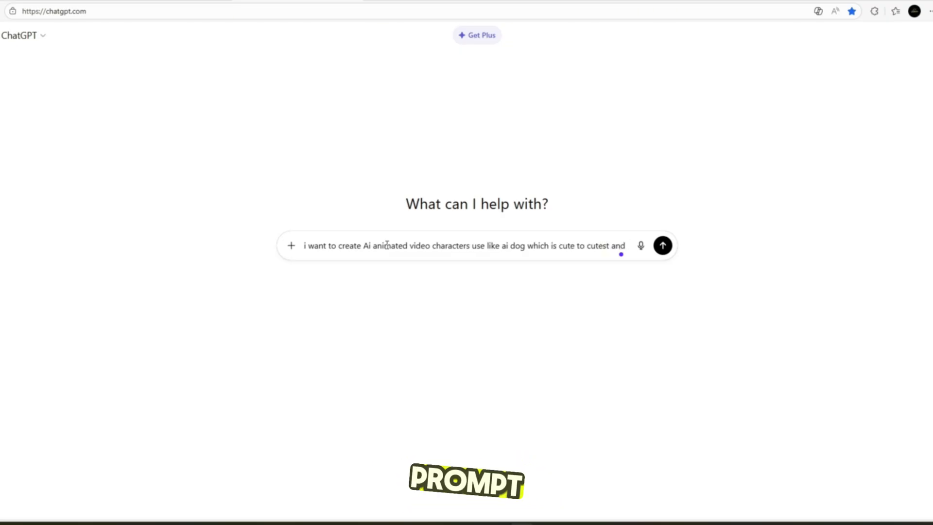
type("make a full v")
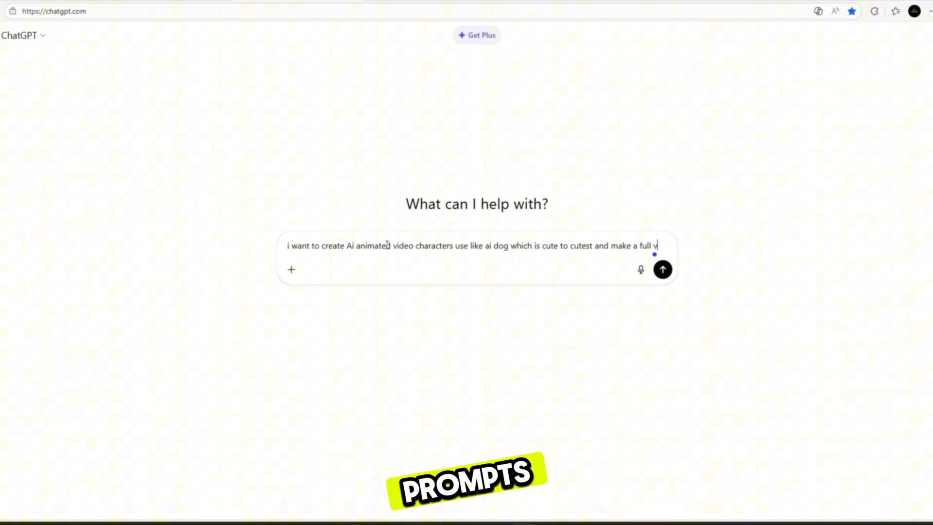
type("video rpompt for me")
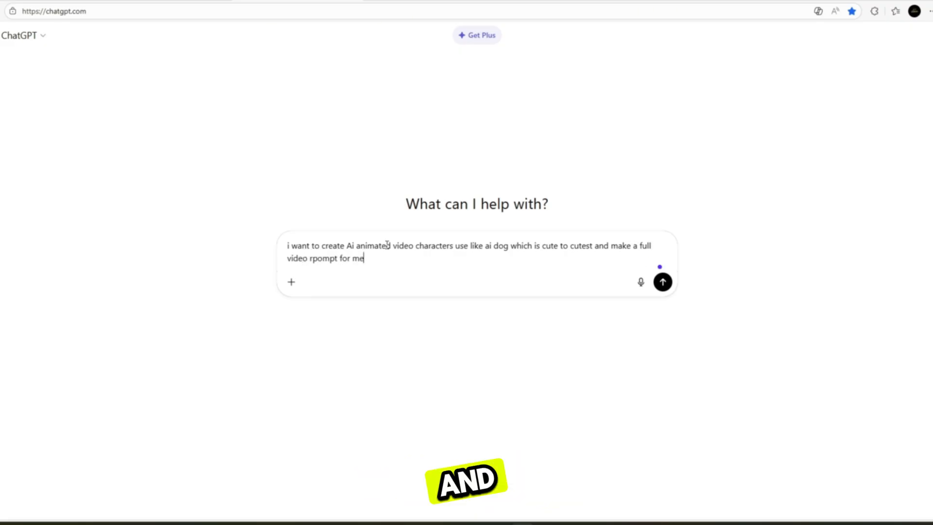
type("like movi")
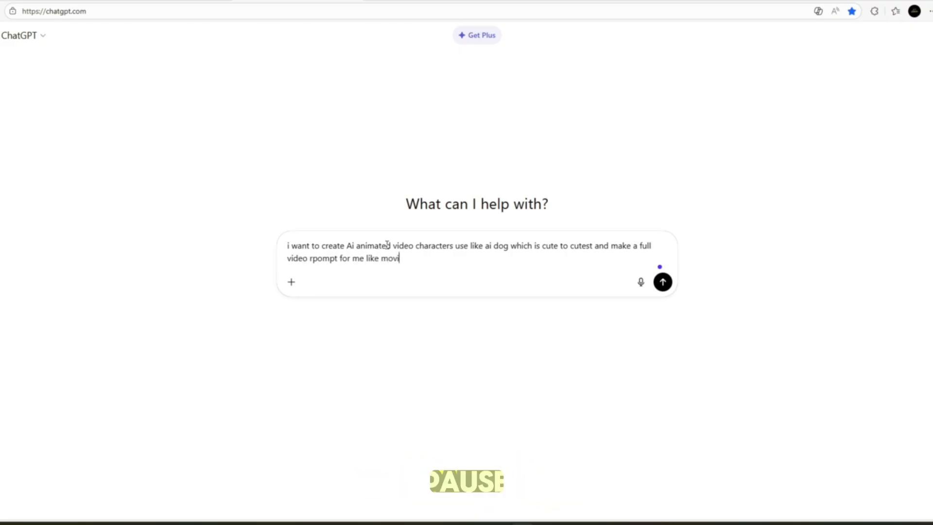
type("scene also ch")
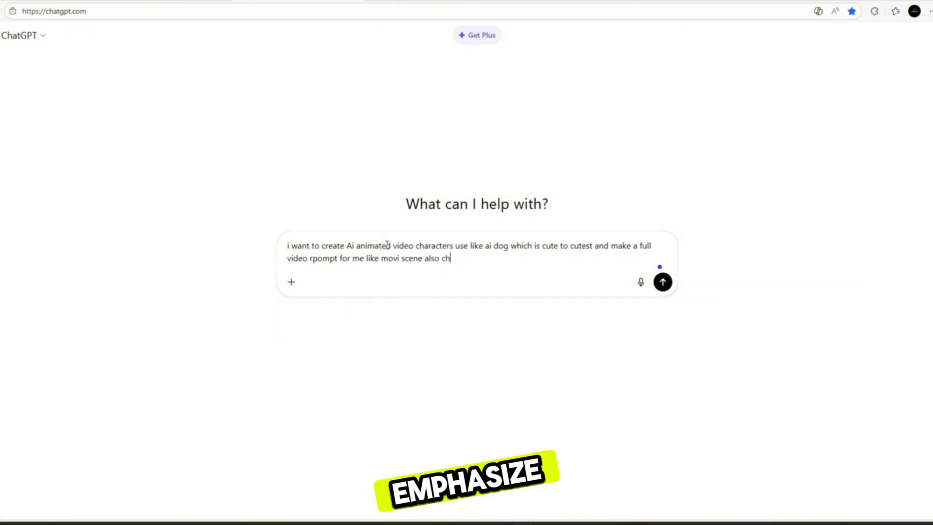
type("arachter prompt s")
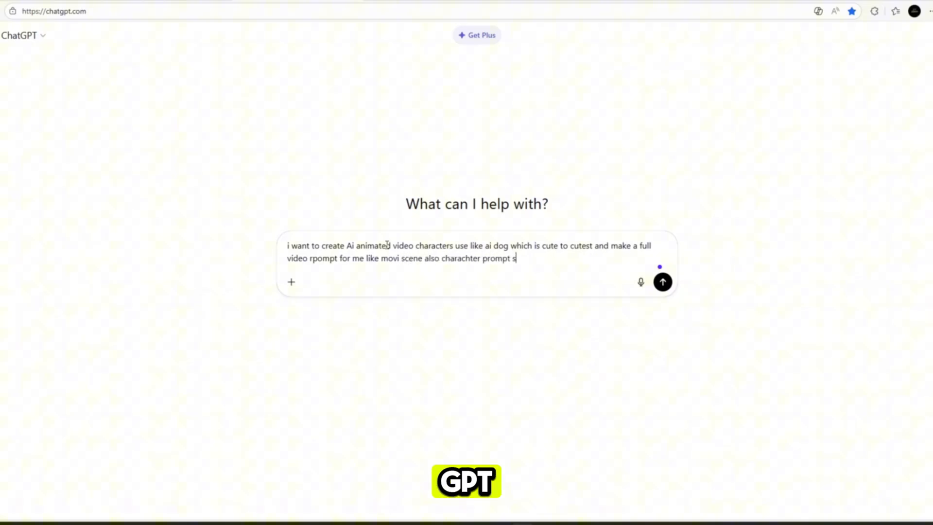
type("perate require")
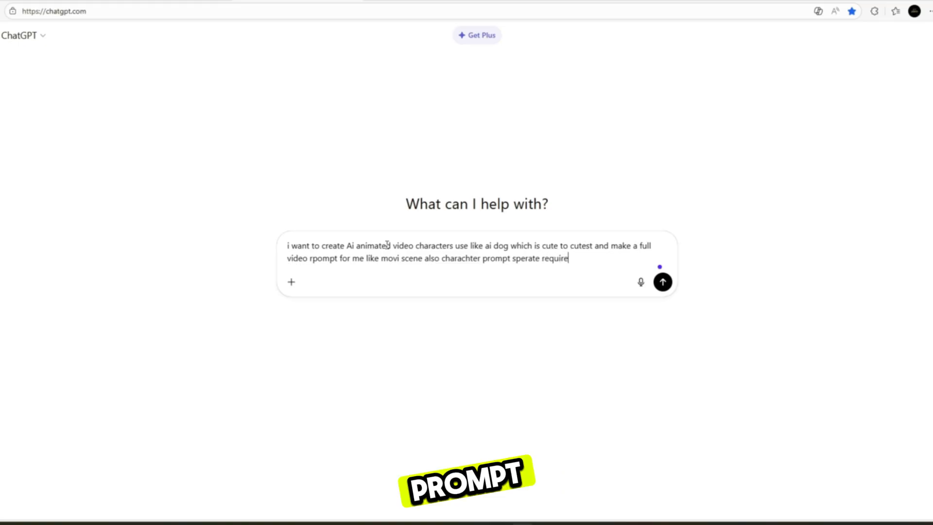
left_click(662, 282)
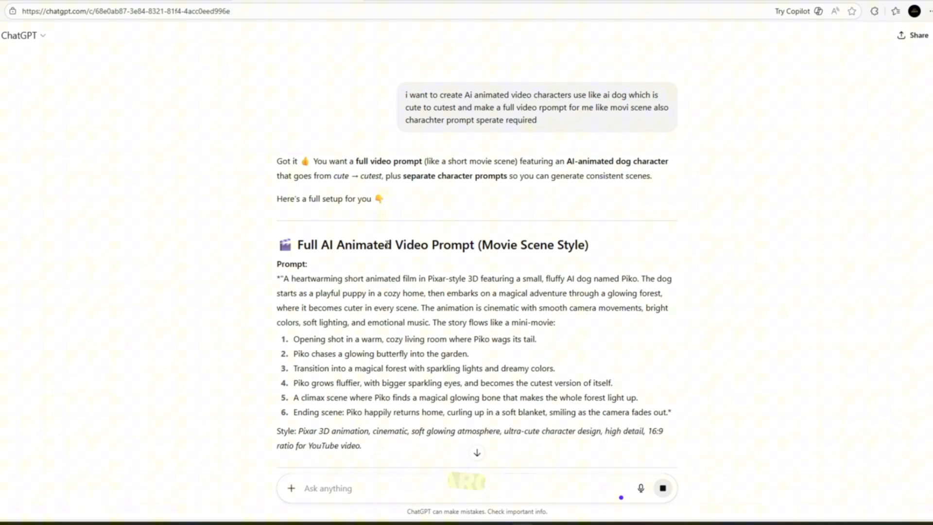
Scroll through the reply's movie-scene prompt, Piko character prompts and five scene breakdown prompts.
scroll("down", 3)
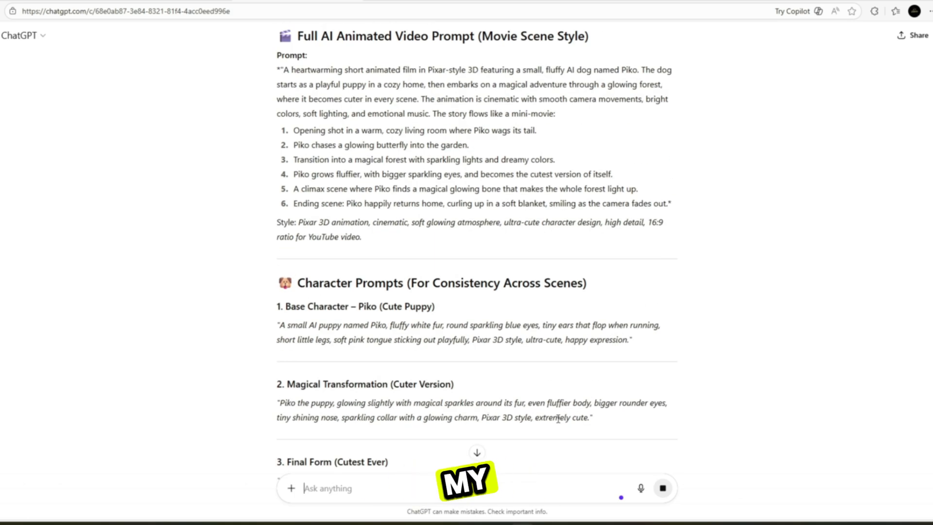
scroll("down", 3)
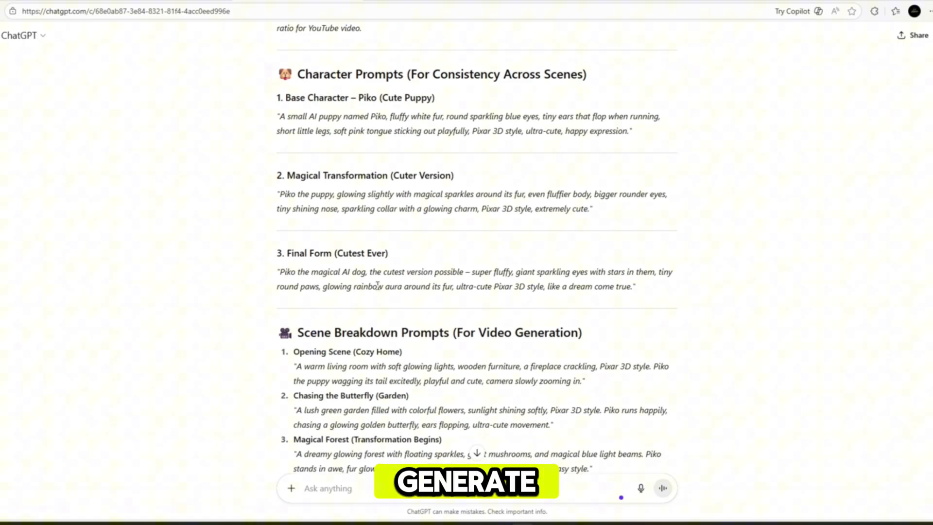
scroll("down", 3)
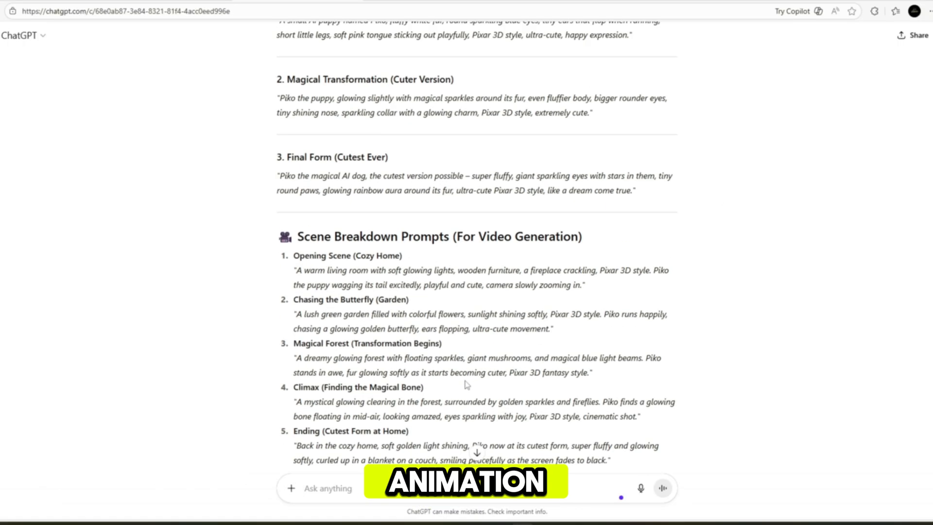
scroll("up", 3)
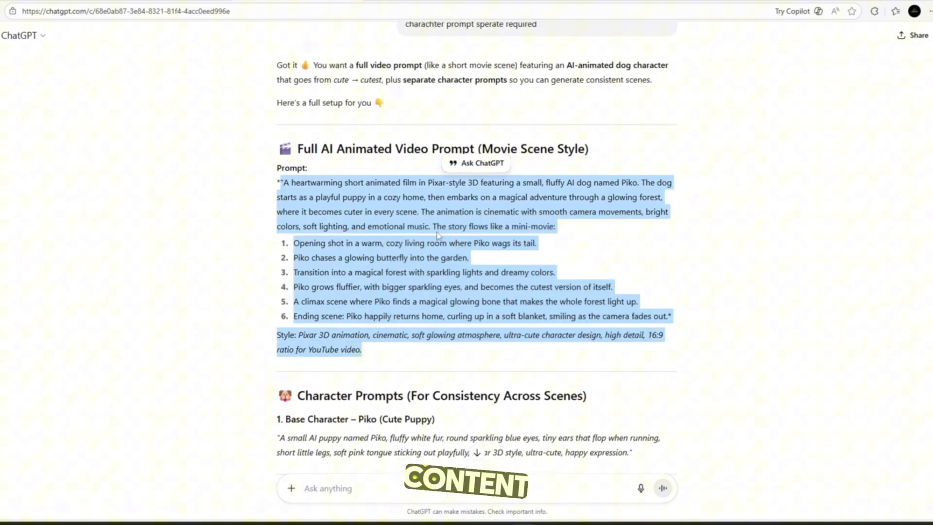
scroll("down", 3)
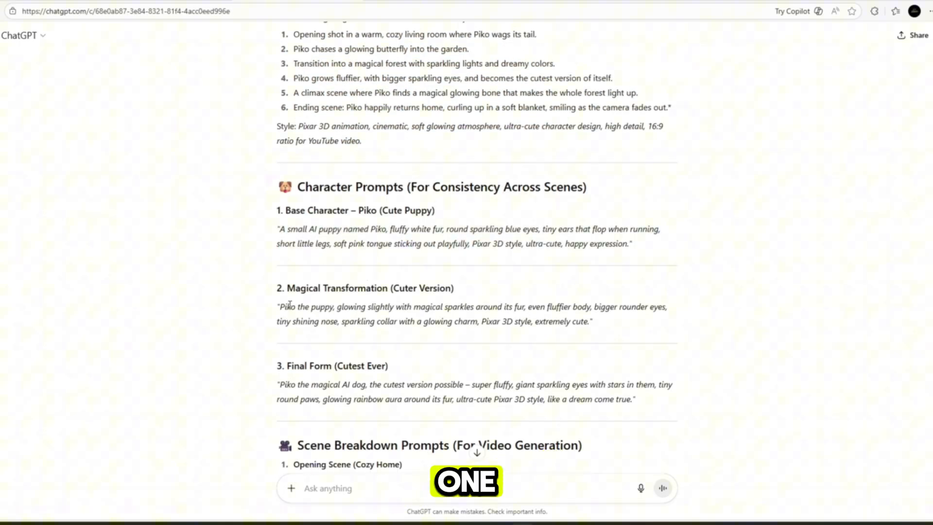
scroll("down", 3)
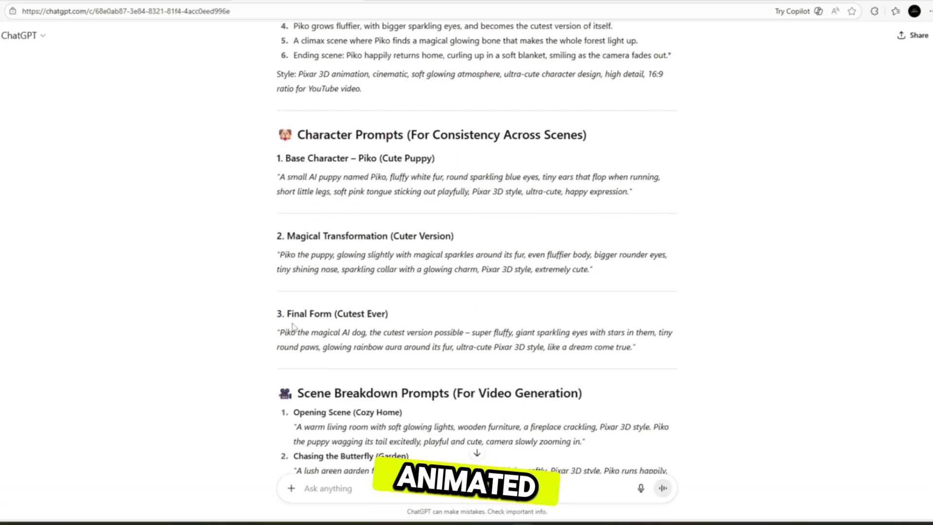
scroll("down", 3)
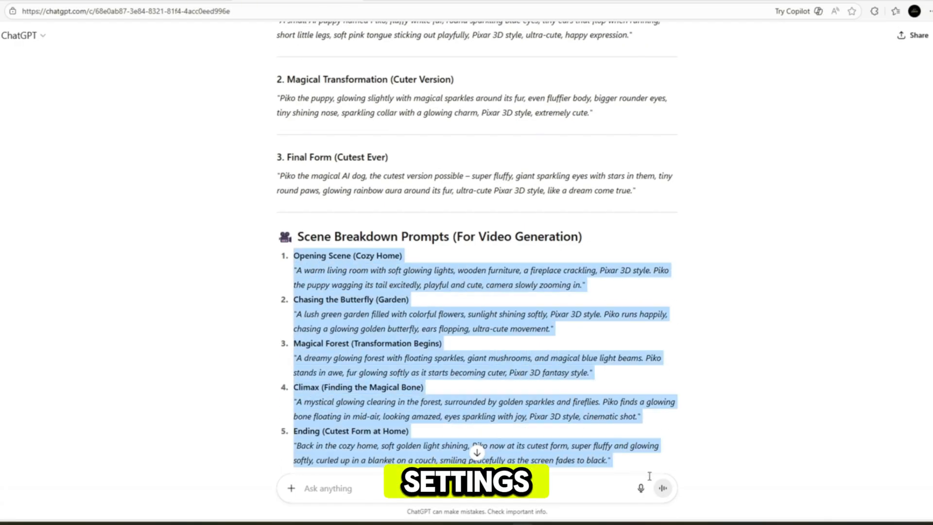
scroll("down", 3)
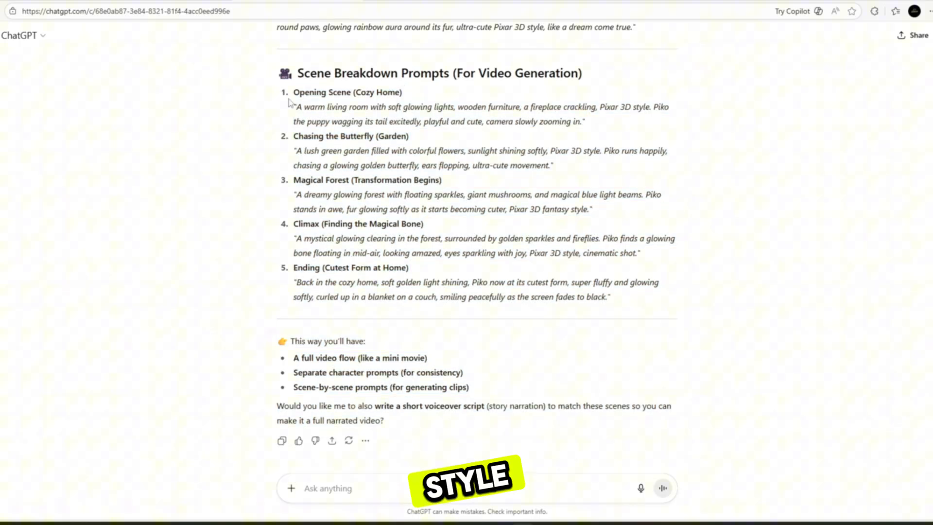
Copy the selected five Scene Breakdown Prompts via the context menu.
right_click(356, 200)
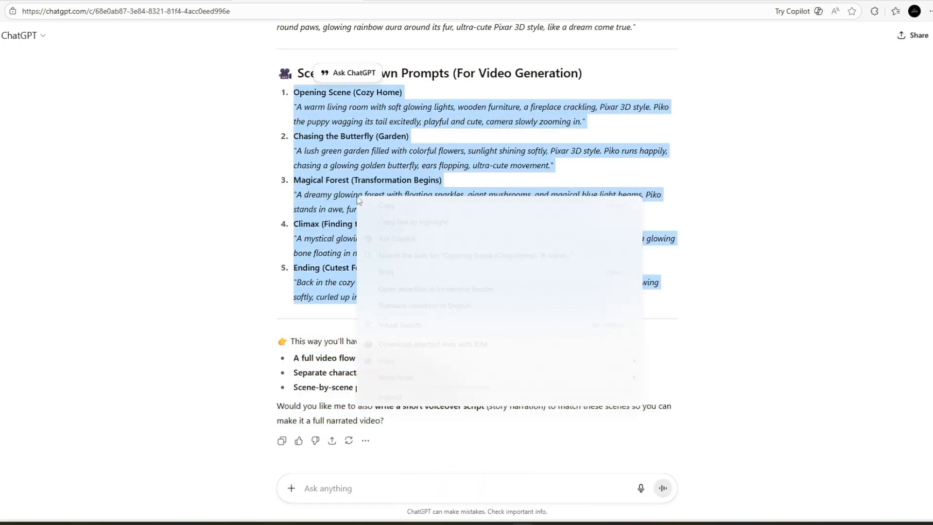
left_click(618, 179)
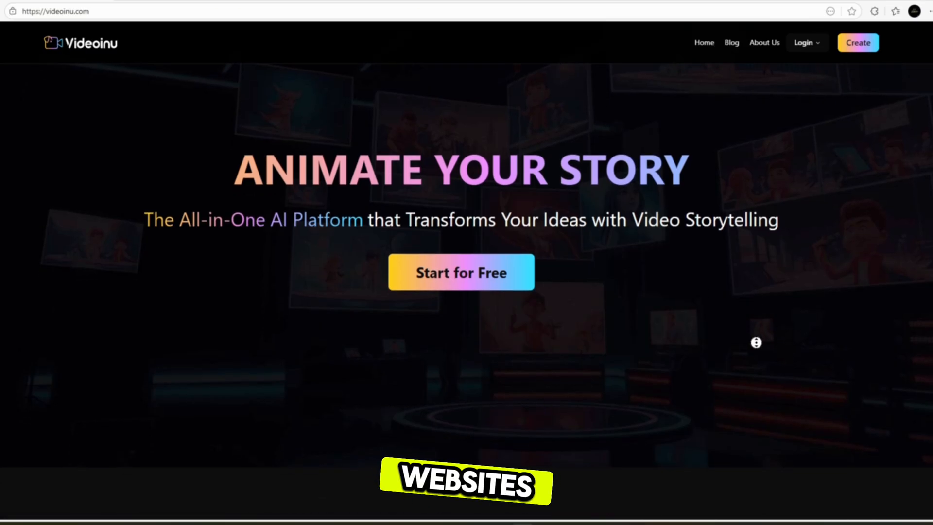
Scroll the homepage past features, voiceover languages and testimonials down to the FAQ section.
scroll("down", 3)
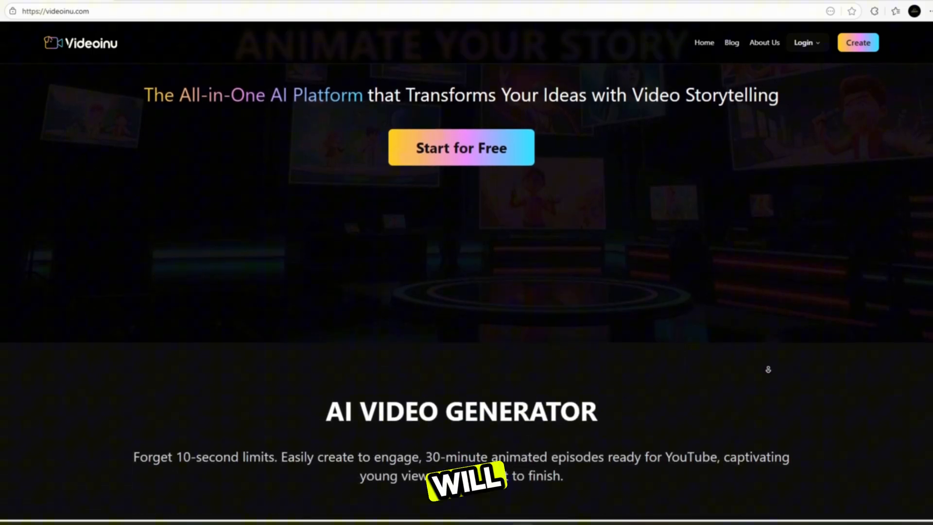
scroll("down", 3)
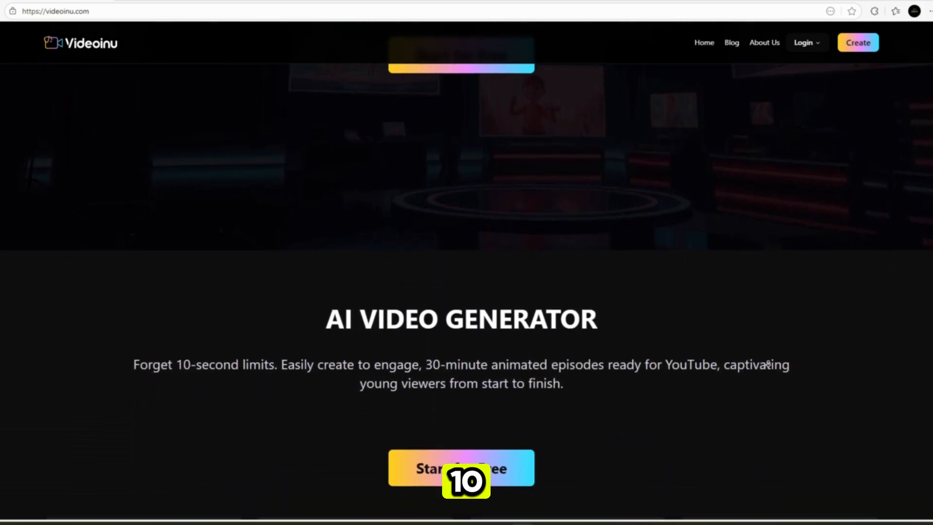
scroll("down", 3)
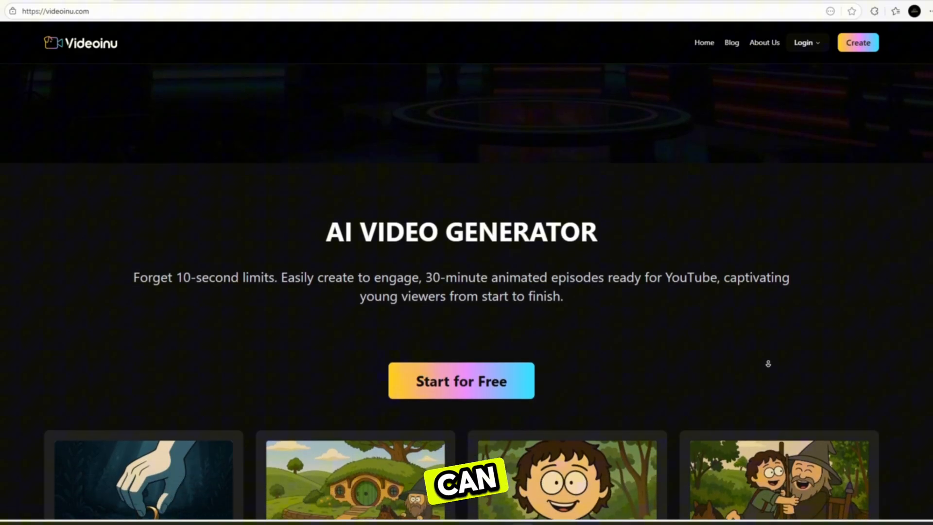
scroll("down", 3)
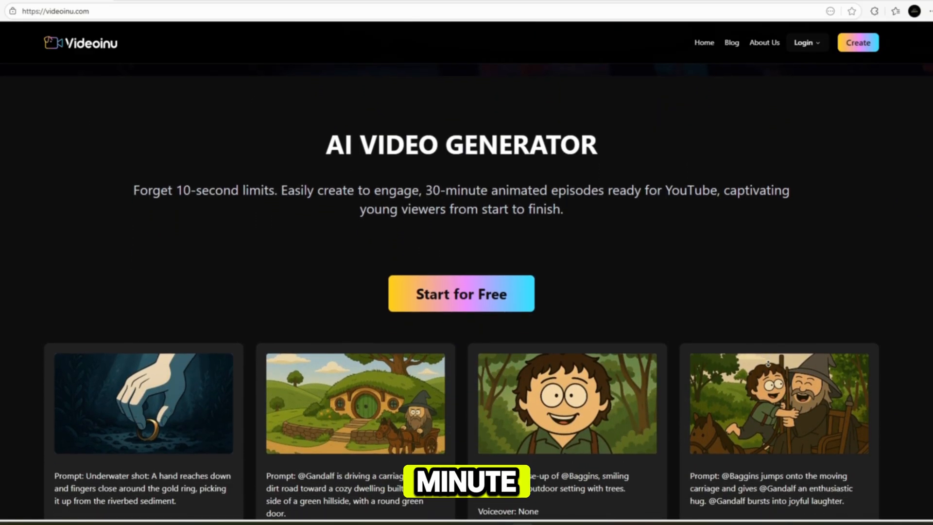
scroll("down", 3)
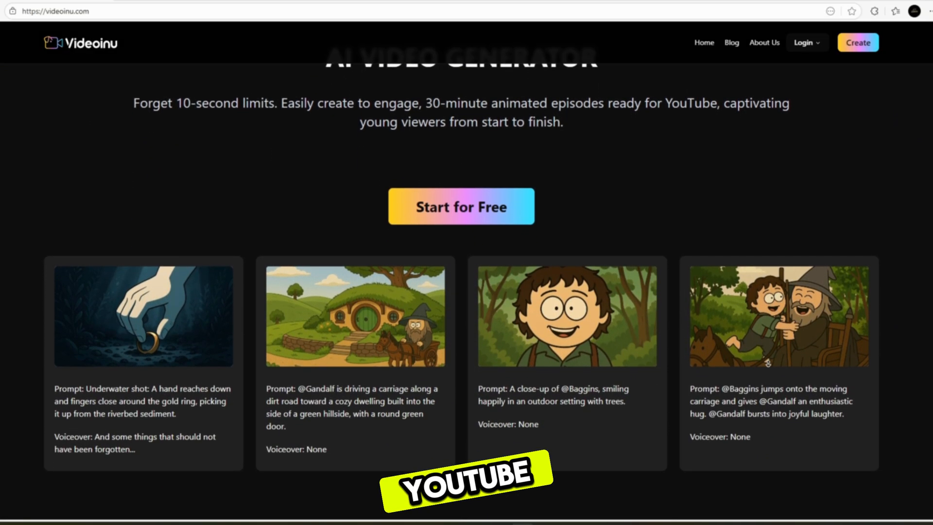
scroll("down", 3)
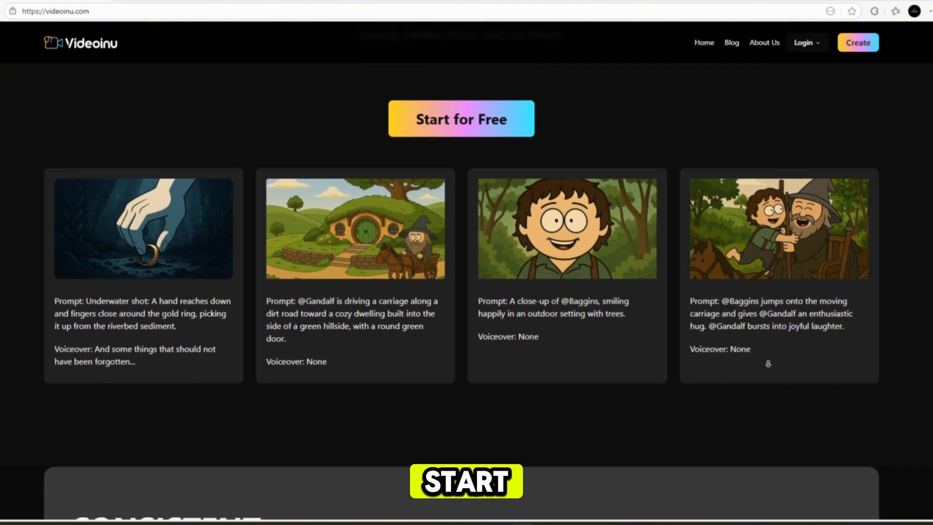
scroll("down", 3)
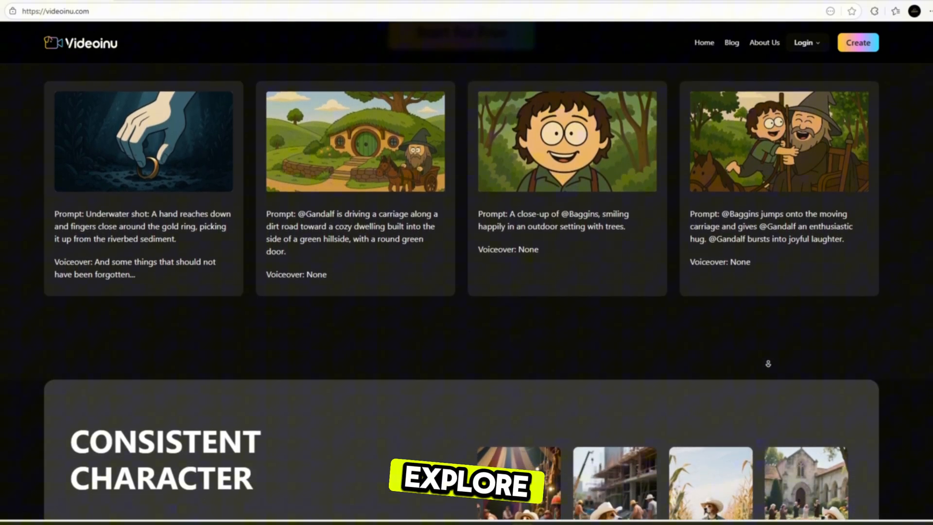
scroll("down", 3)
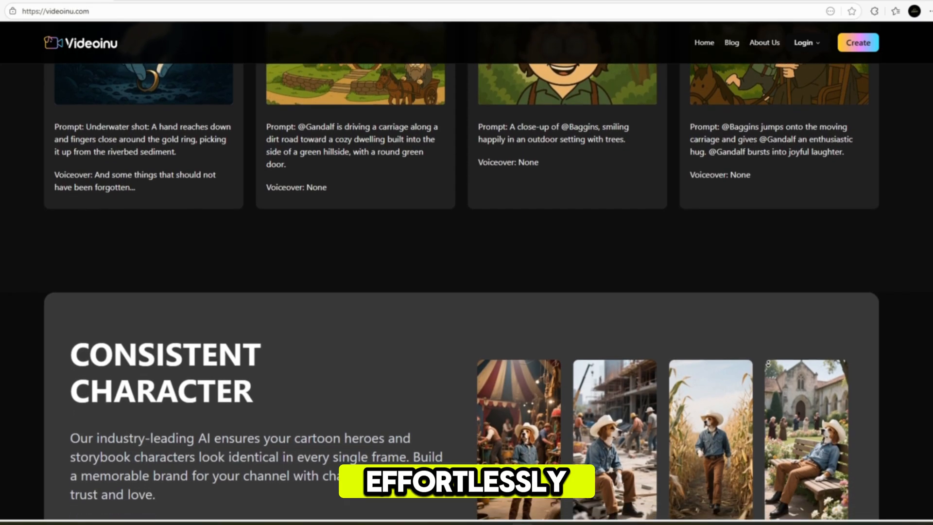
scroll("down", 3)
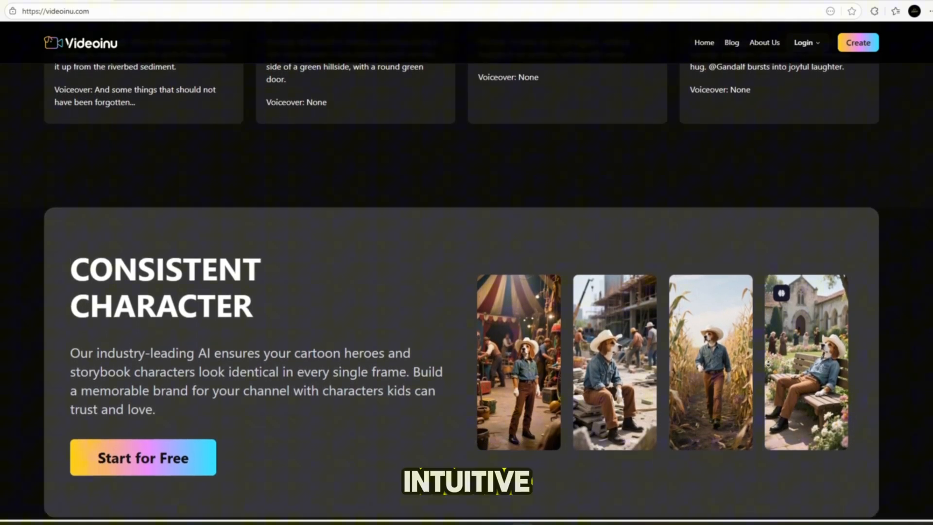
scroll("down", 3)
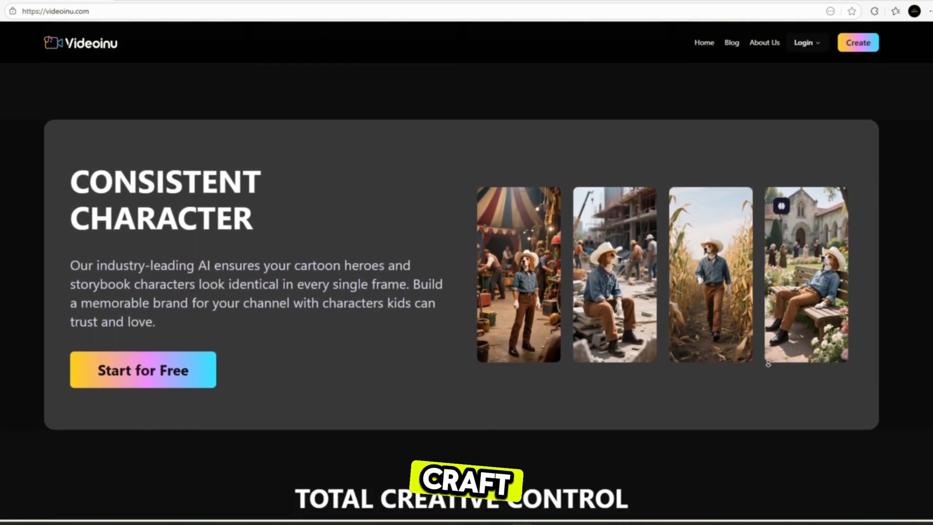
scroll("down", 3)
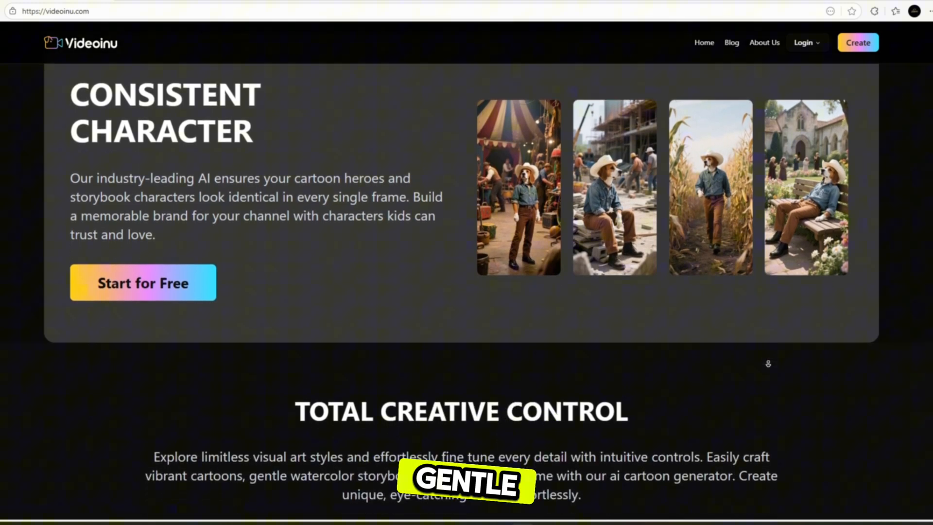
scroll("down", 3)
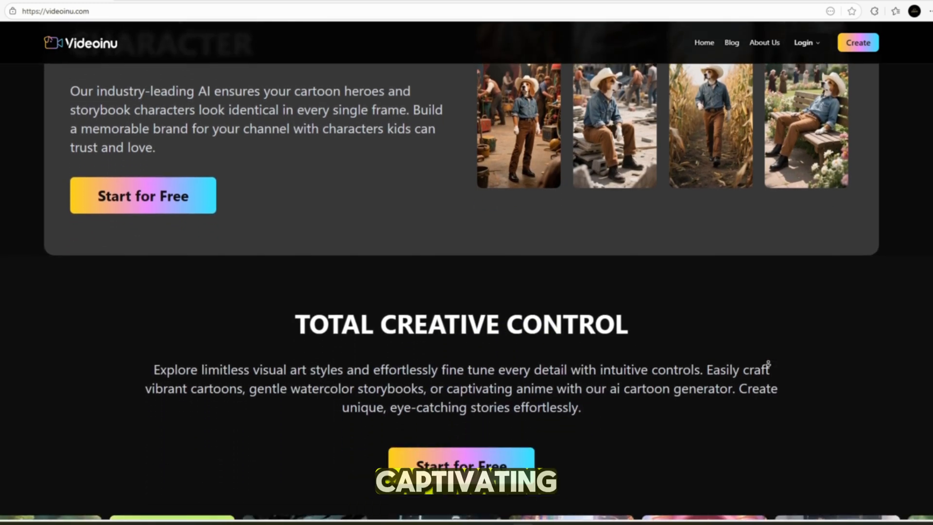
scroll("down", 3)
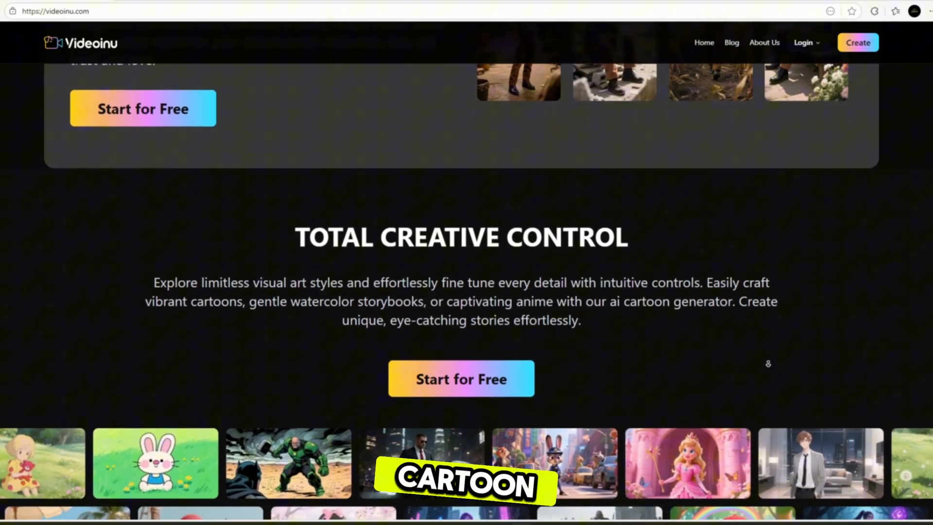
scroll("down", 3)
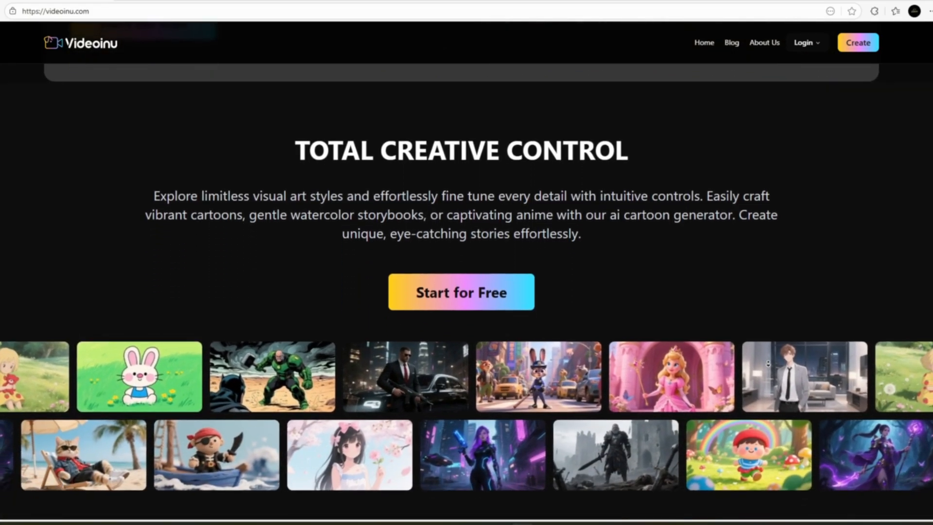
scroll("down", 3)
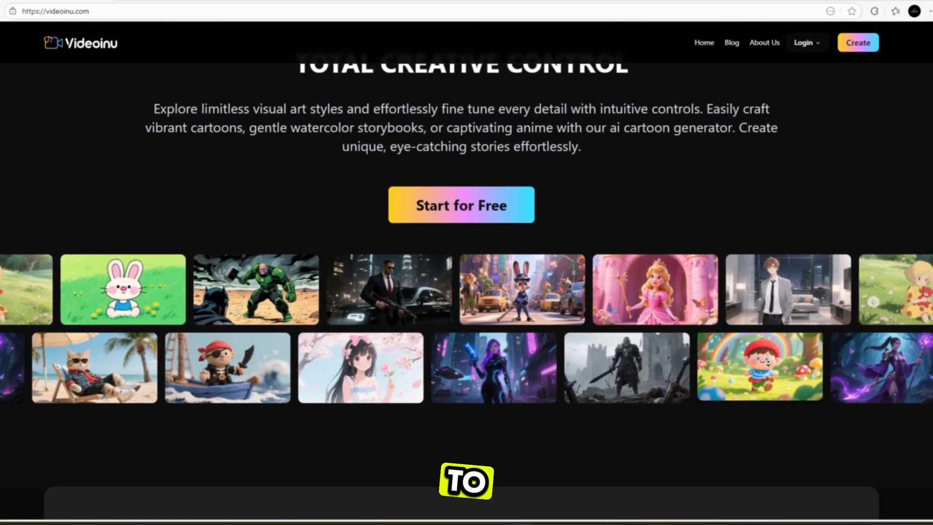
scroll("down", 3)
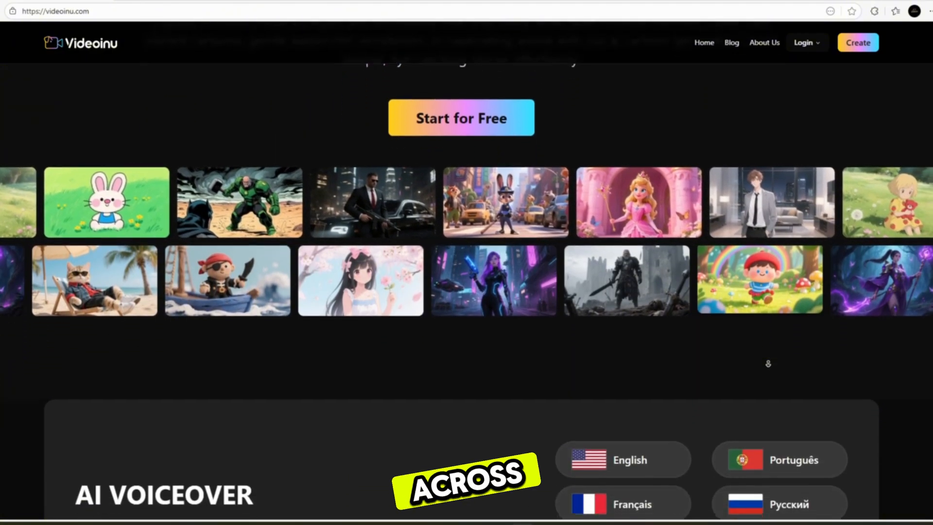
scroll("down", 3)
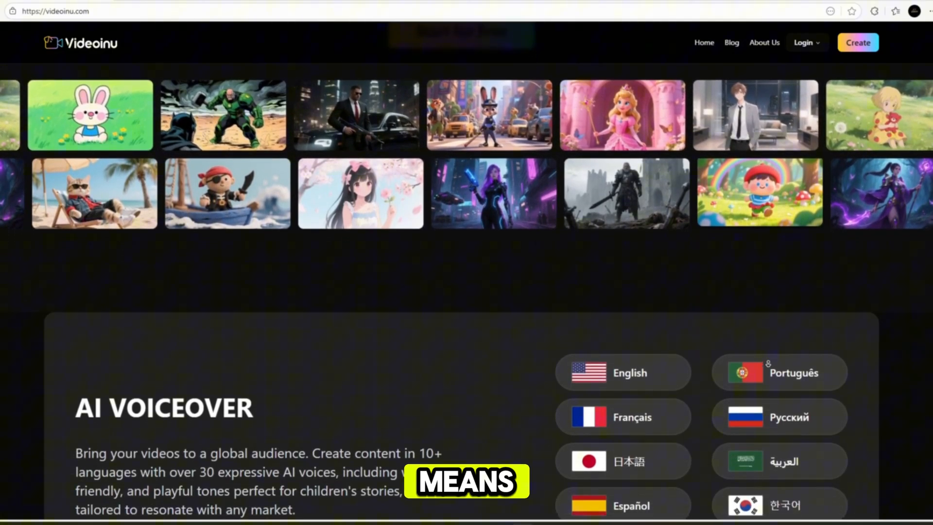
scroll("down", 3)
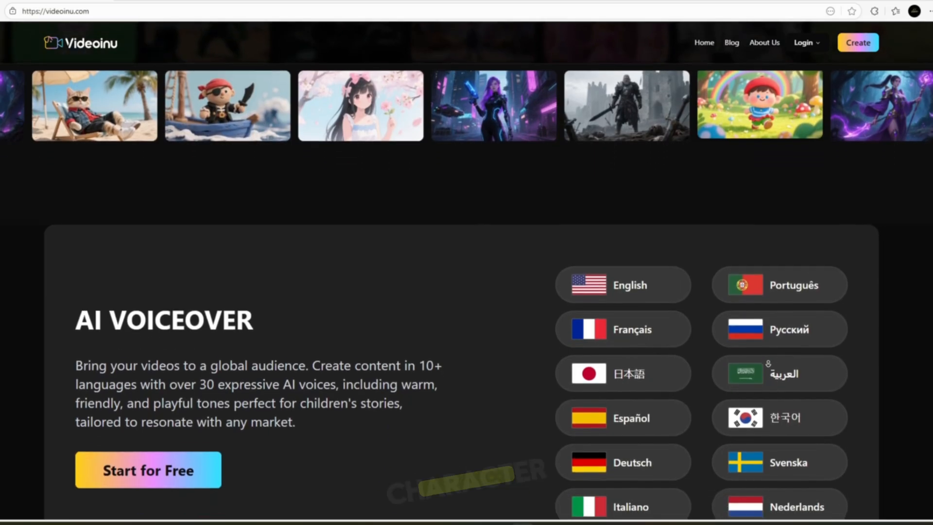
scroll("down", 3)
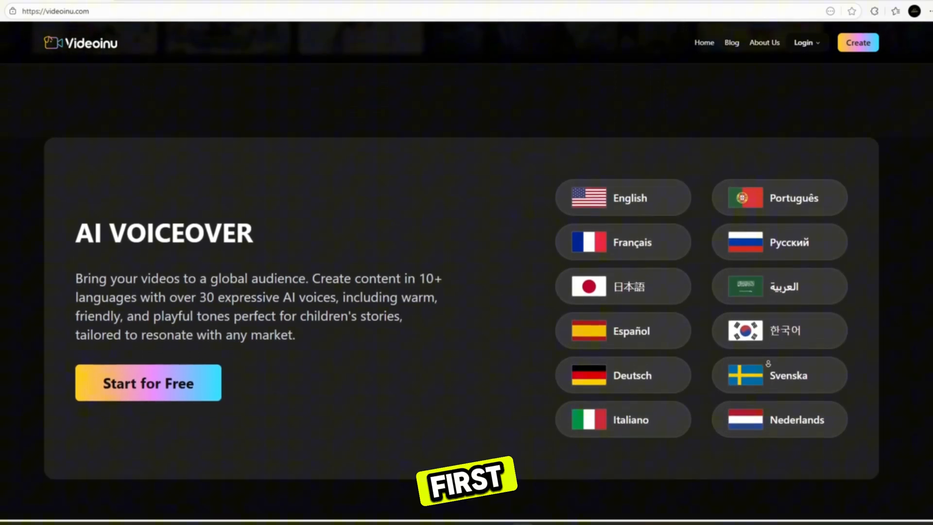
scroll("down", 3)
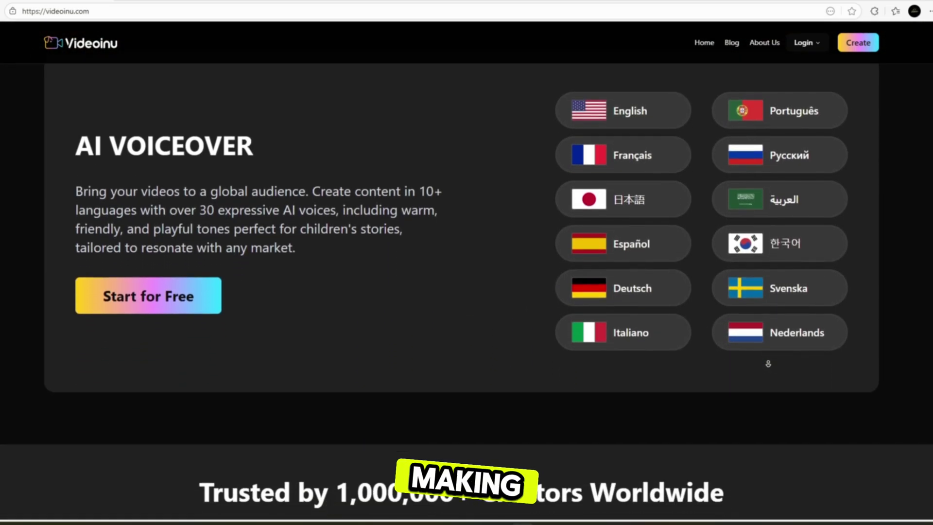
scroll("down", 3)
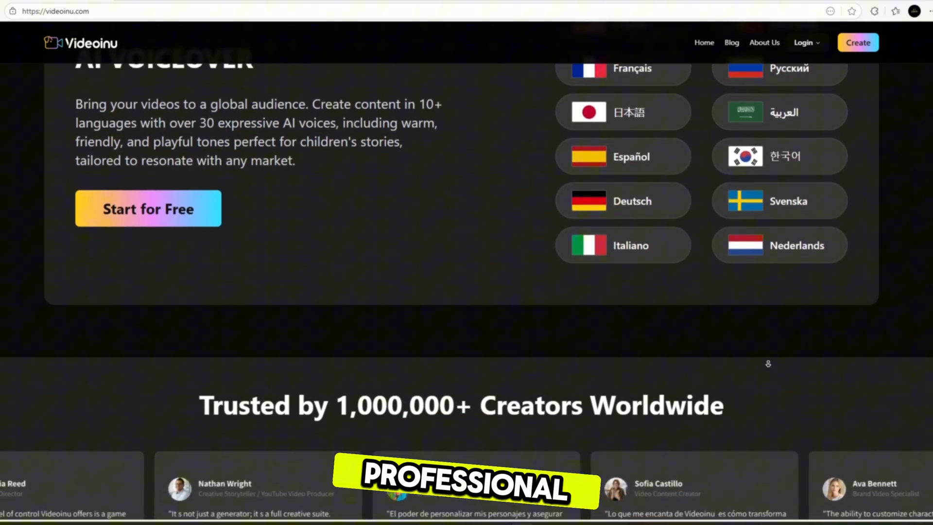
scroll("down", 3)
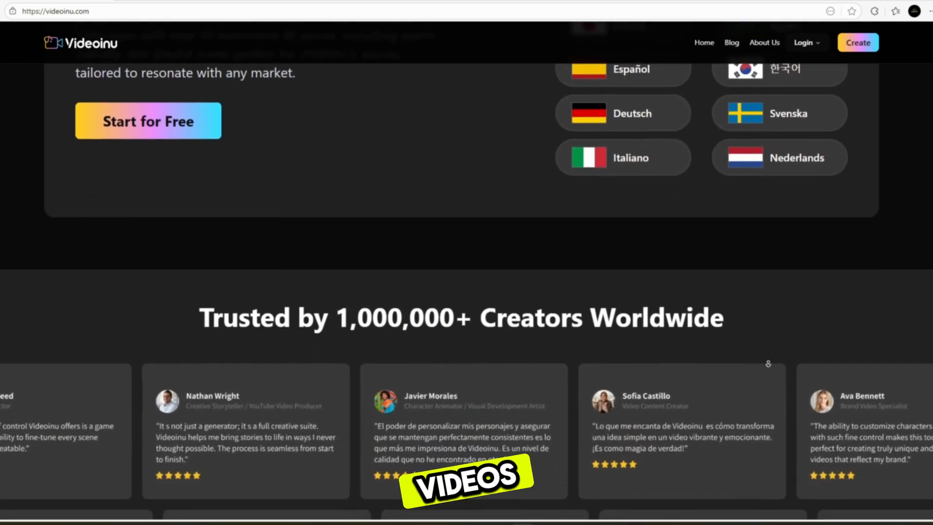
scroll("down", 3)
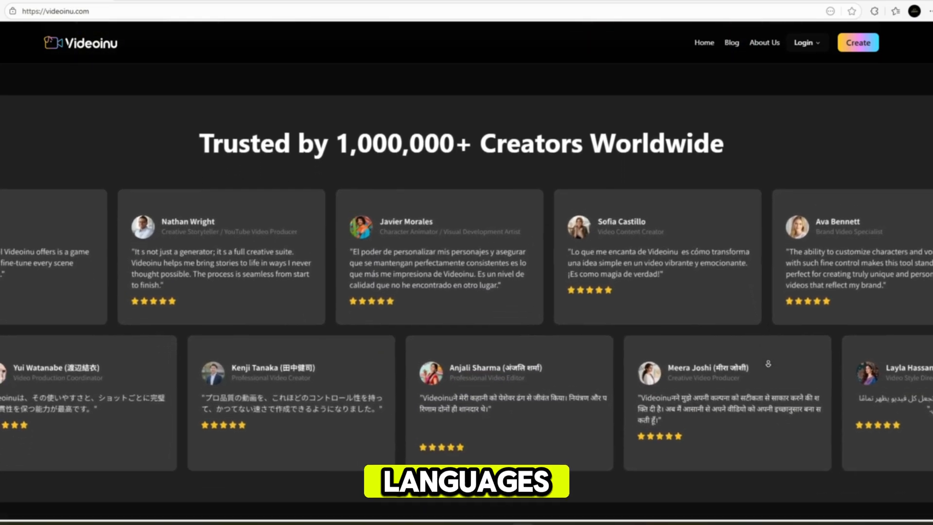
scroll("down", 3)
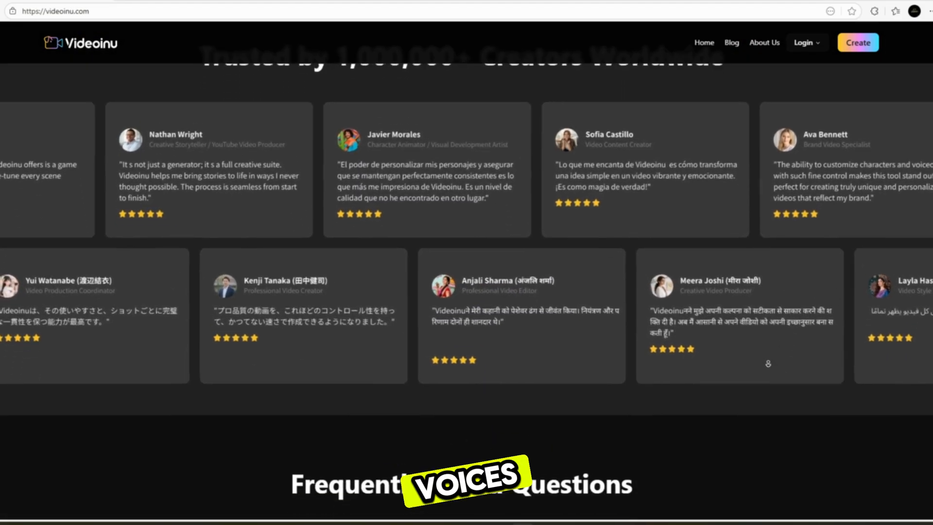
scroll("down", 3)
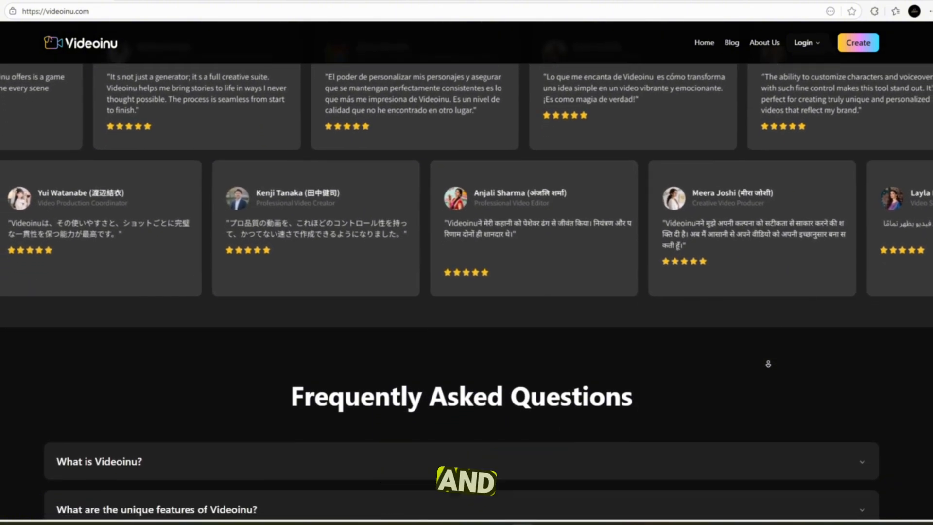
scroll("down", 3)
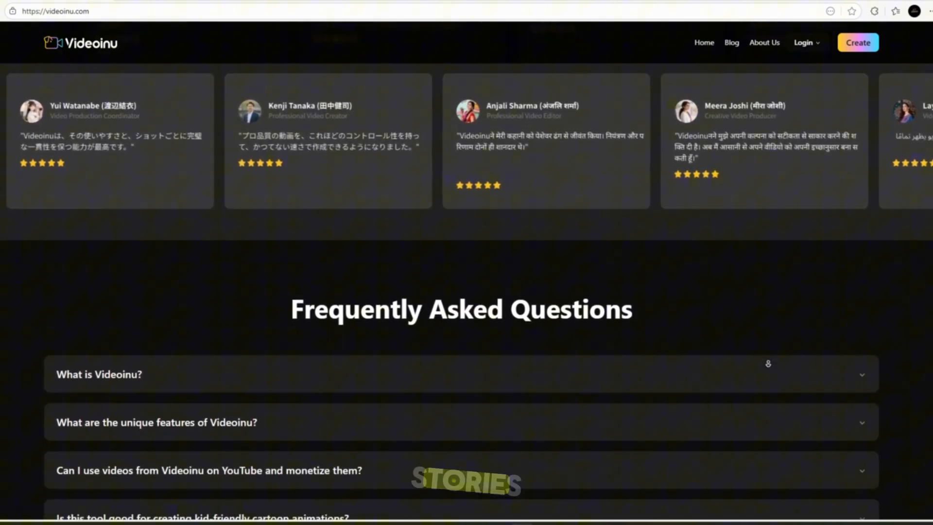
scroll("down", 3)
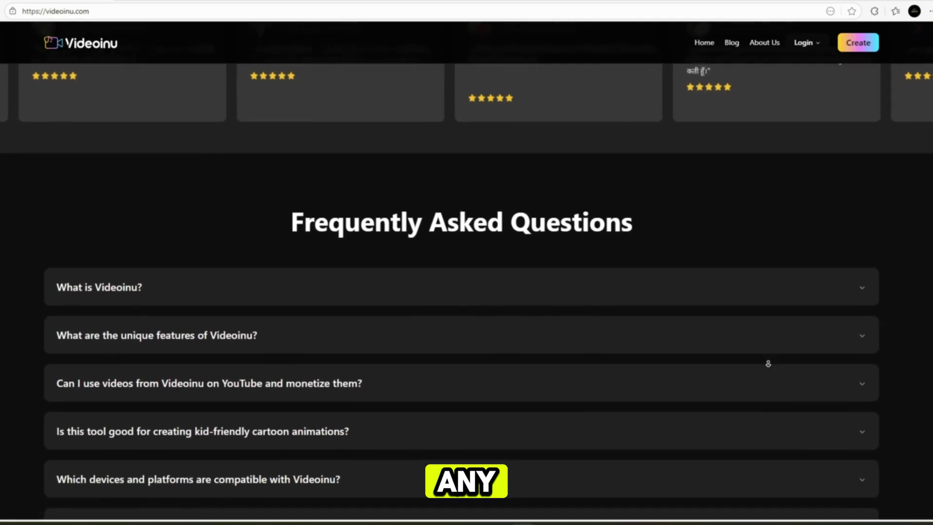
Go to Register from the Login menu, then choose Sign in with an existing account.
left_click(804, 42)
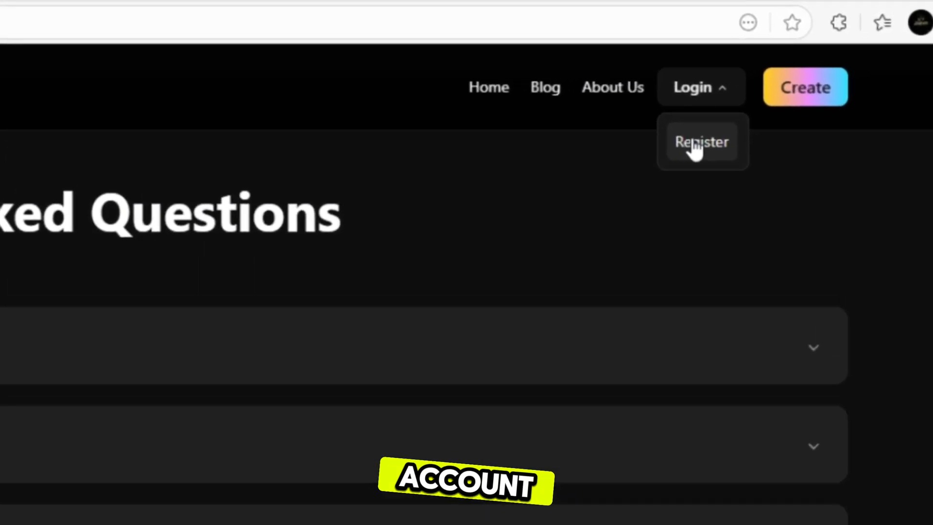
left_click(701, 142)
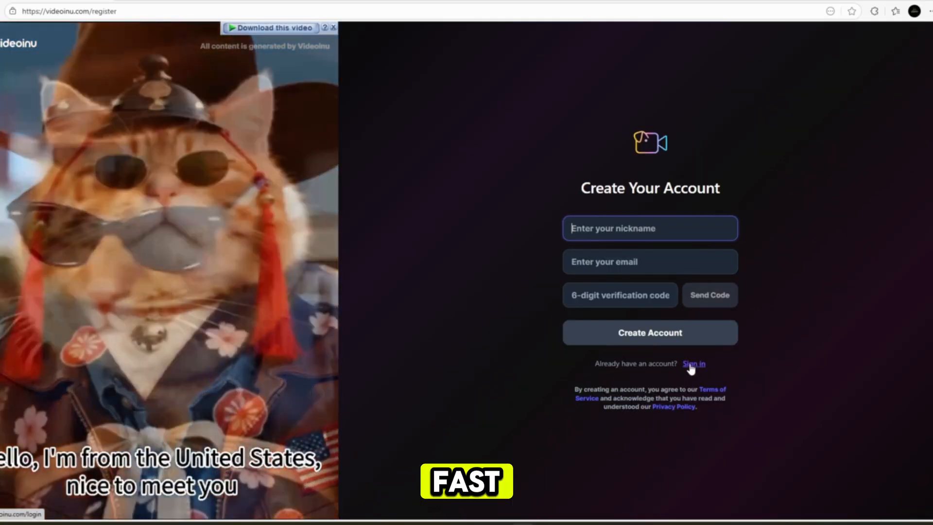
left_click(692, 364)
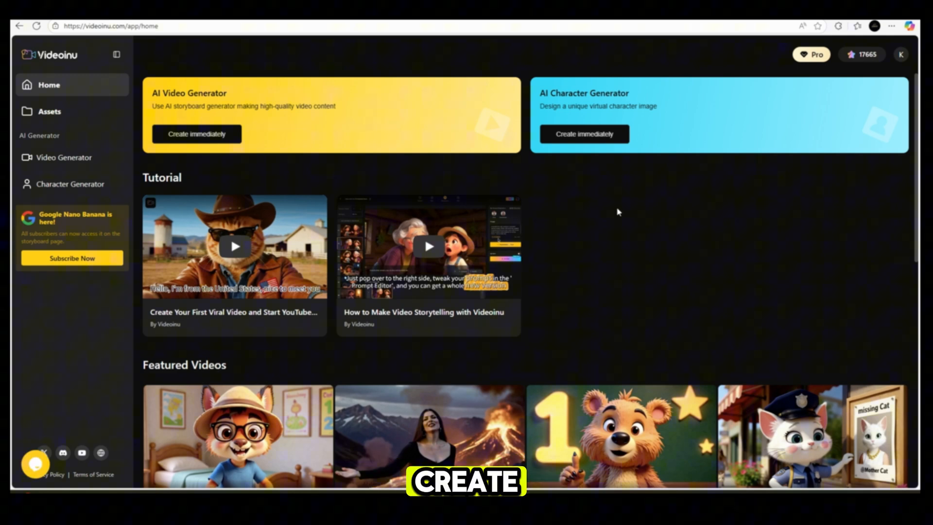
Scroll through the featured videos on the signed-in Home page.
scroll("down", 3)
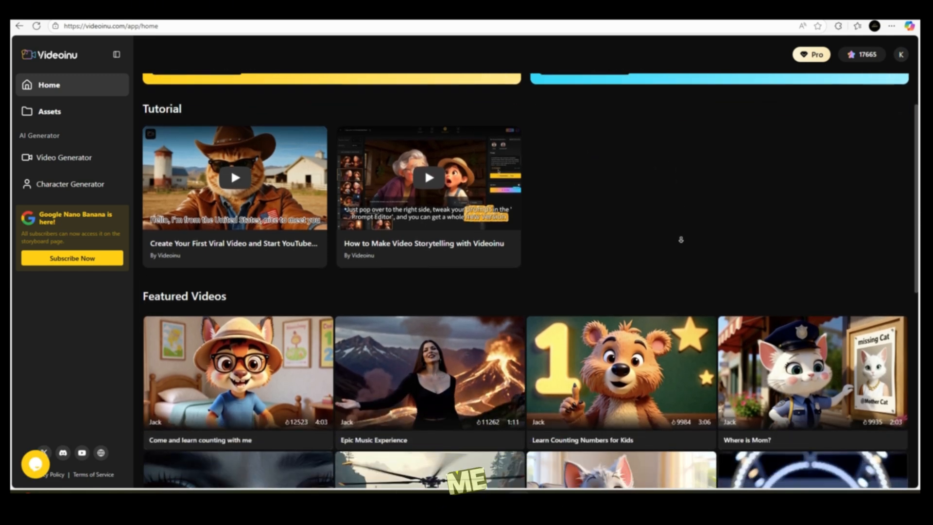
scroll("down", 3)
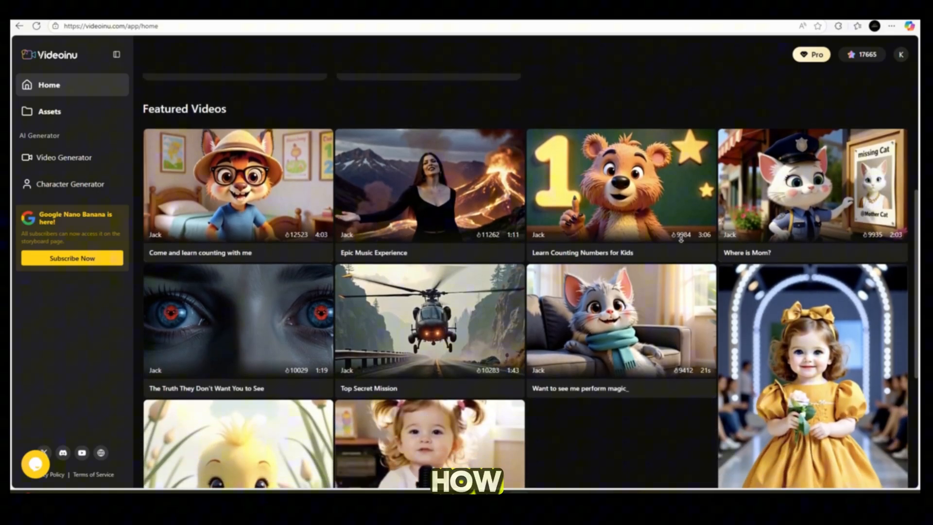
scroll("down", 3)
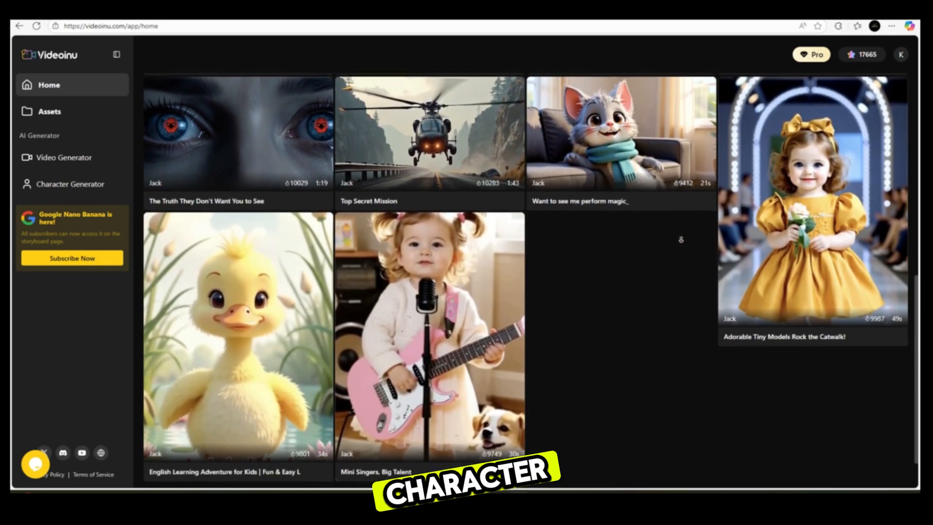
scroll("down", 3)
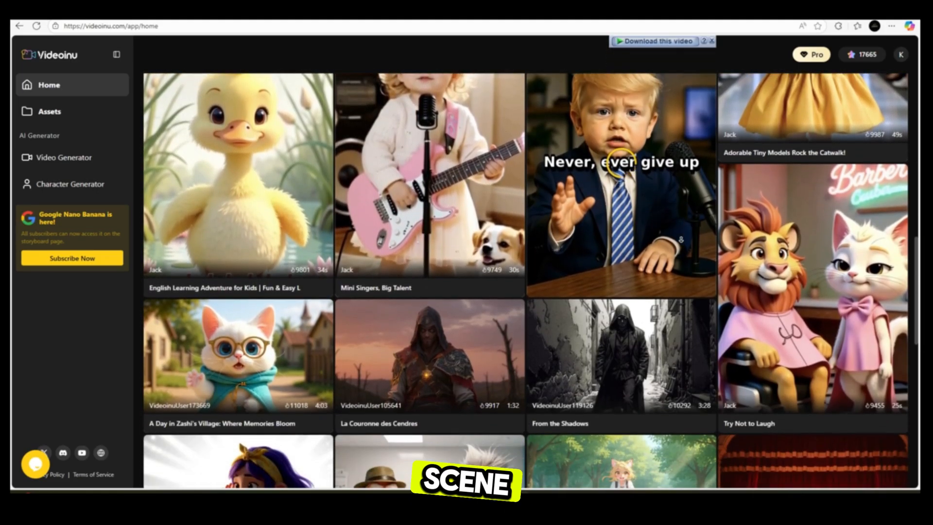
scroll("down", 3)
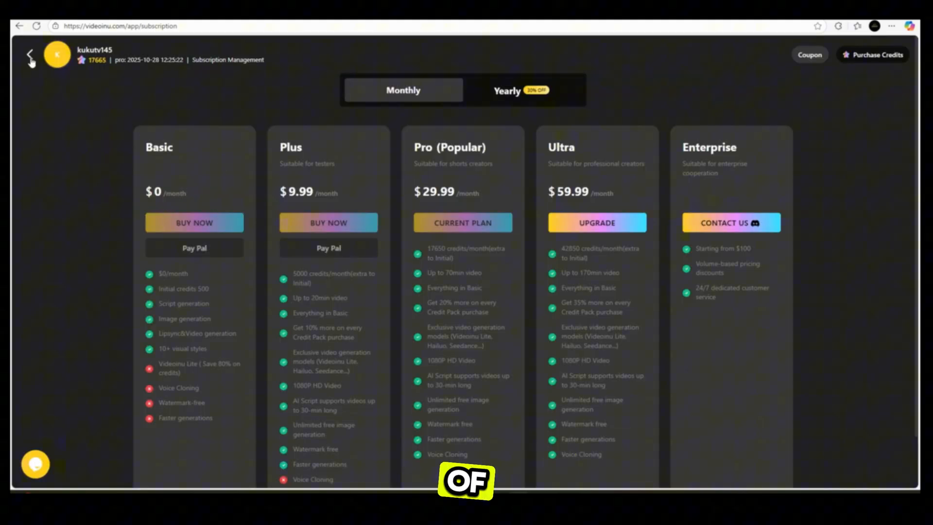
Return Home and start a new untitled Video Generator project for the Piko scene prompts.
left_click(29, 56)
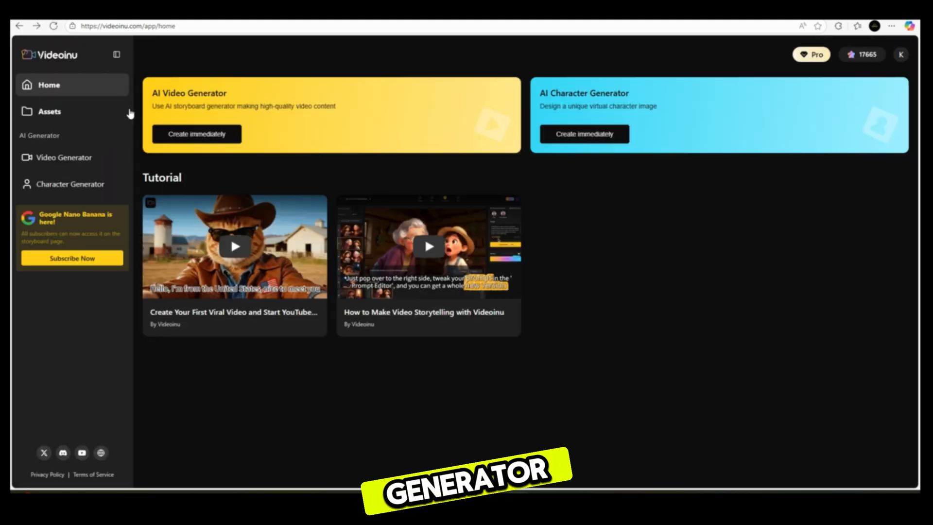
left_click(196, 133)
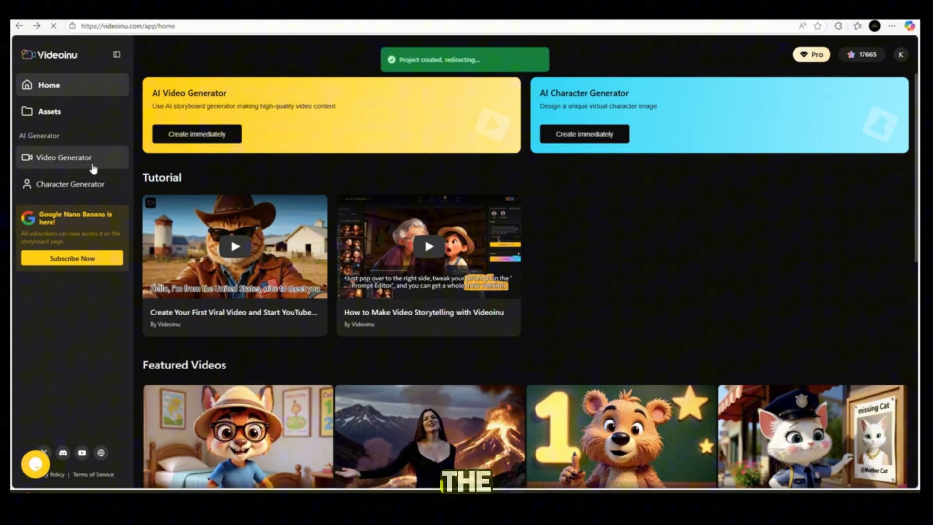
left_click(64, 158)
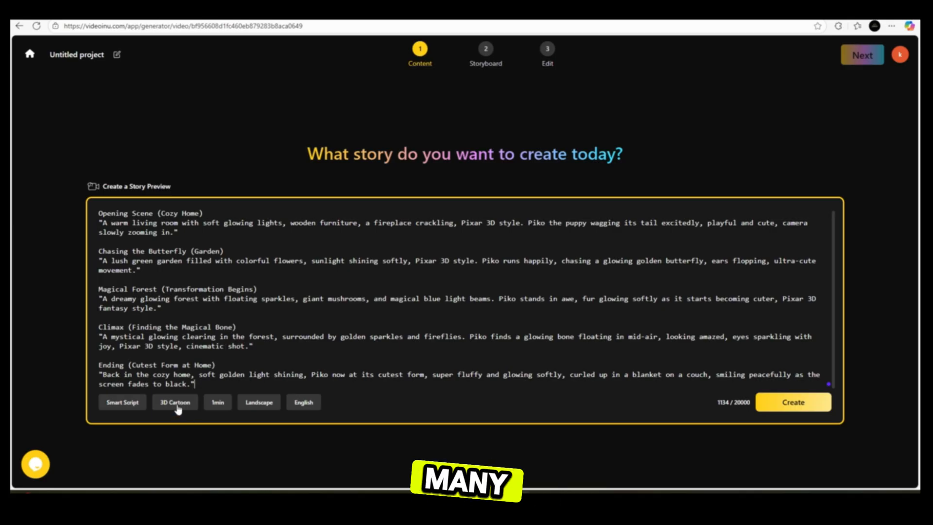
Keep Smart Script mode, set duration to 3min and create the story.
left_click(174, 401)
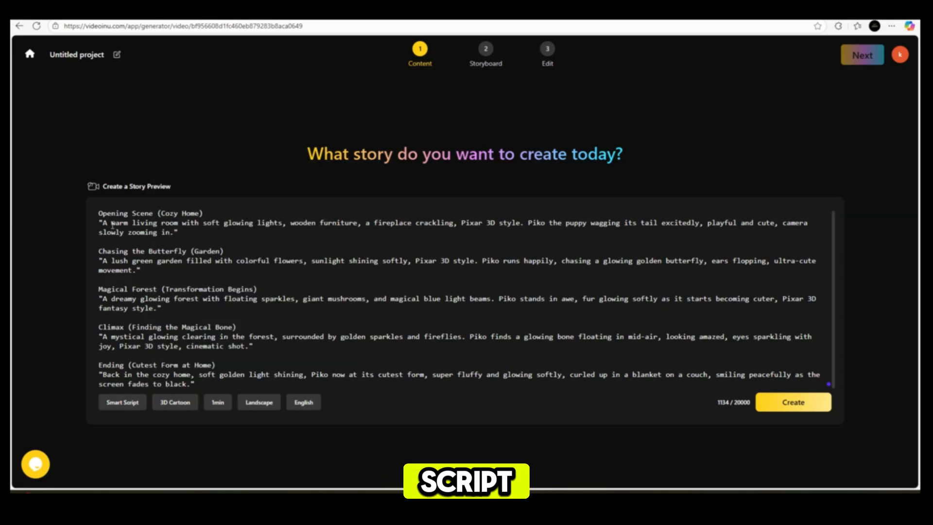
left_click(122, 401)
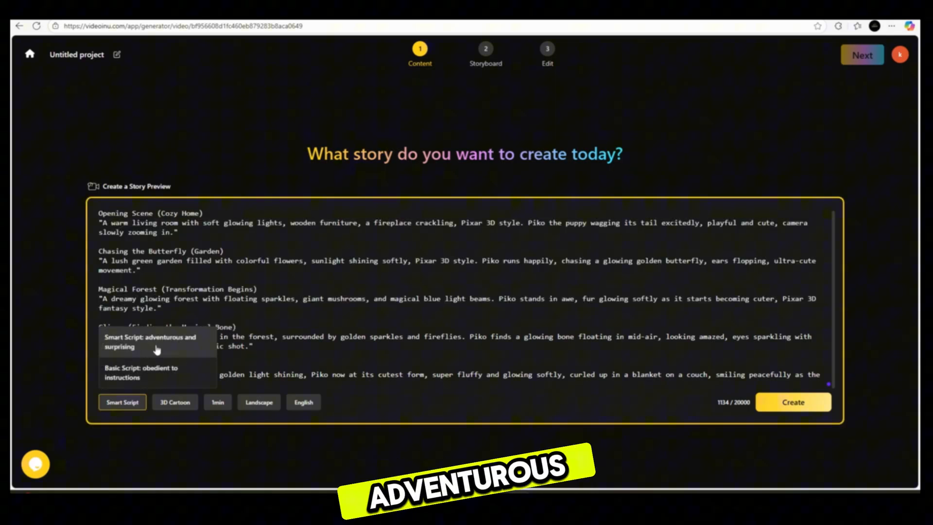
mouse_move(148, 377)
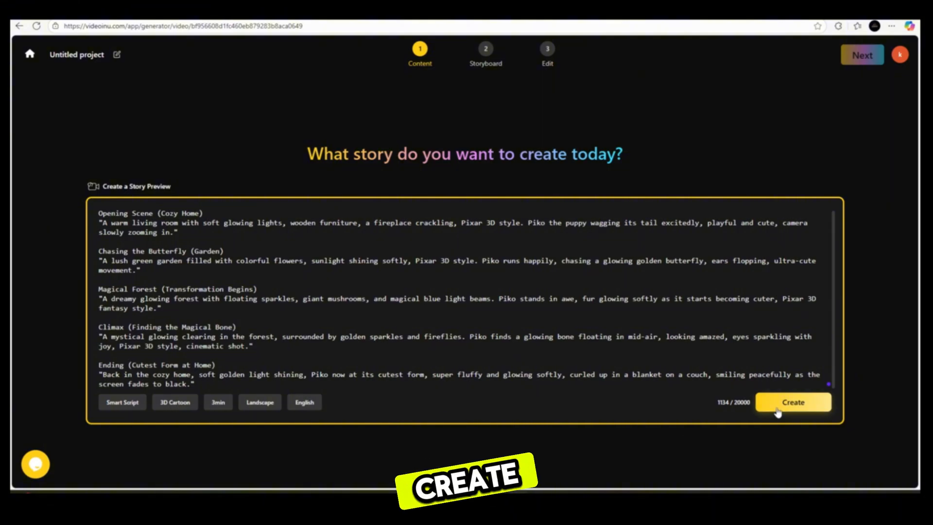
left_click(793, 401)
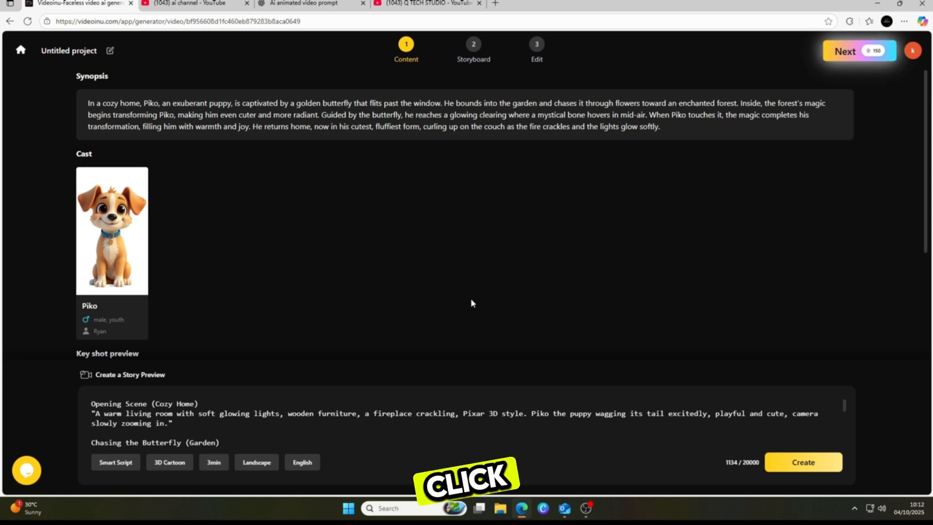
mouse_move(112, 285)
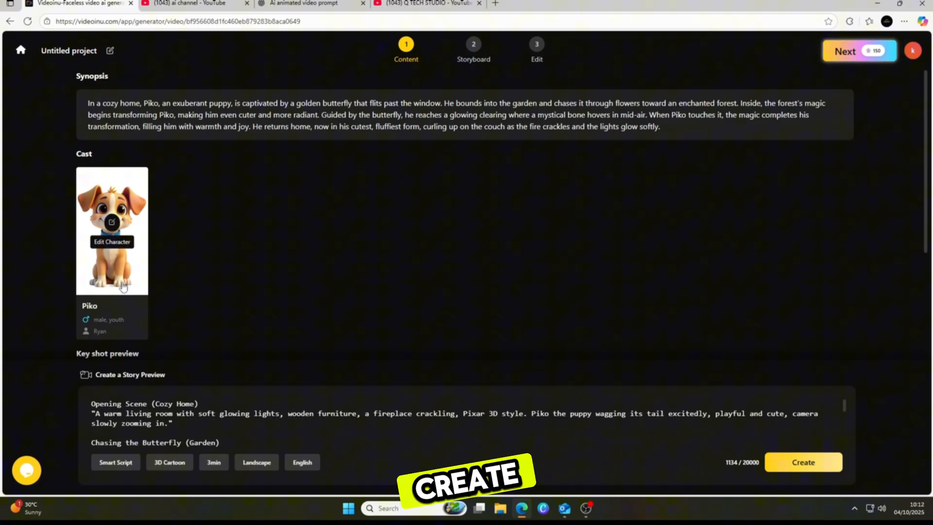
Create character piko as an anthro child with the fluffy white puppy prompt and generate its image.
left_click(111, 230)
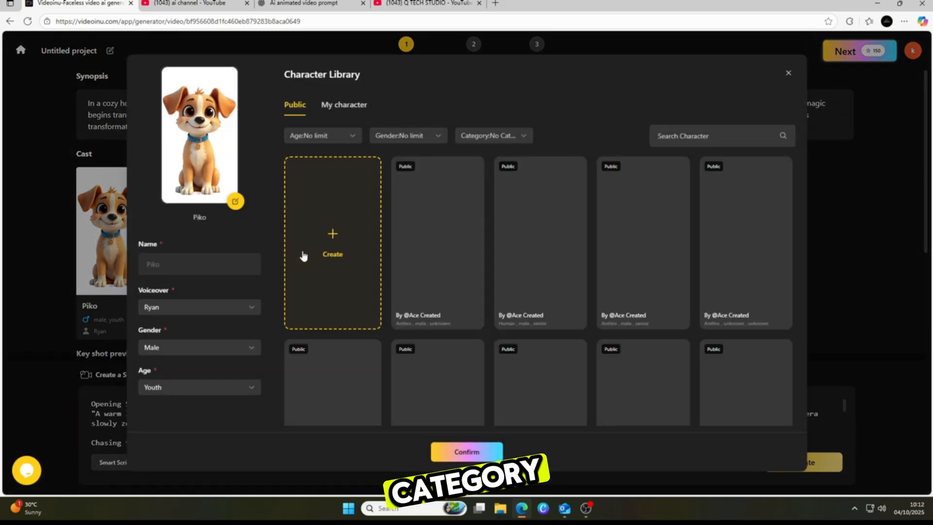
left_click(332, 243)
type("pik")
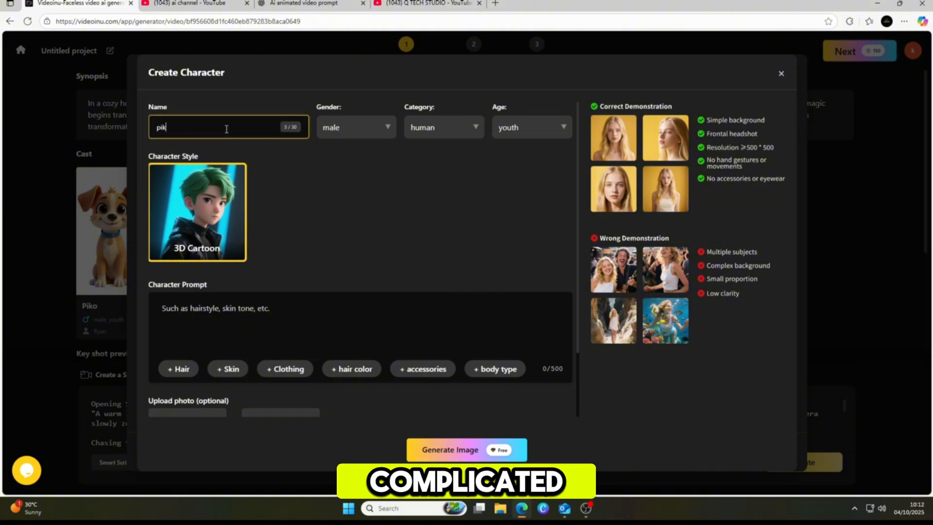
left_click(356, 126)
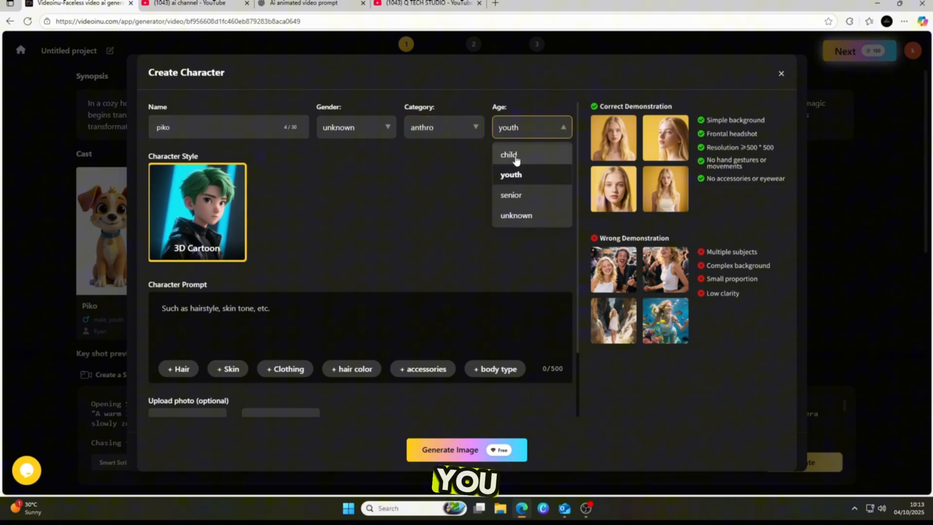
left_click(508, 154)
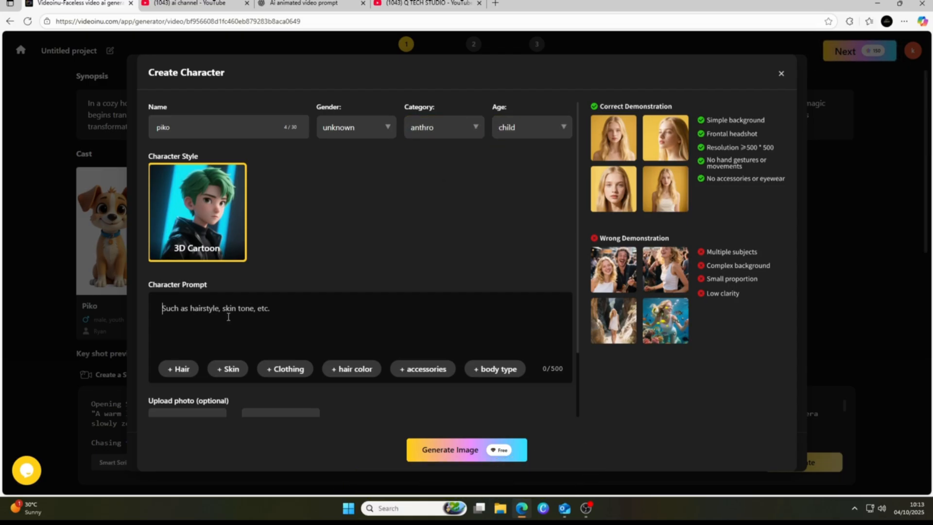
type("A small AI puppy named Piko, fluffy white fur, round sparkling blue eyes, tiny ears that flop when running, short little legs, soft pink tongue sticking out playfully, Pixar 3D style, ultra-cute, happy expression.")
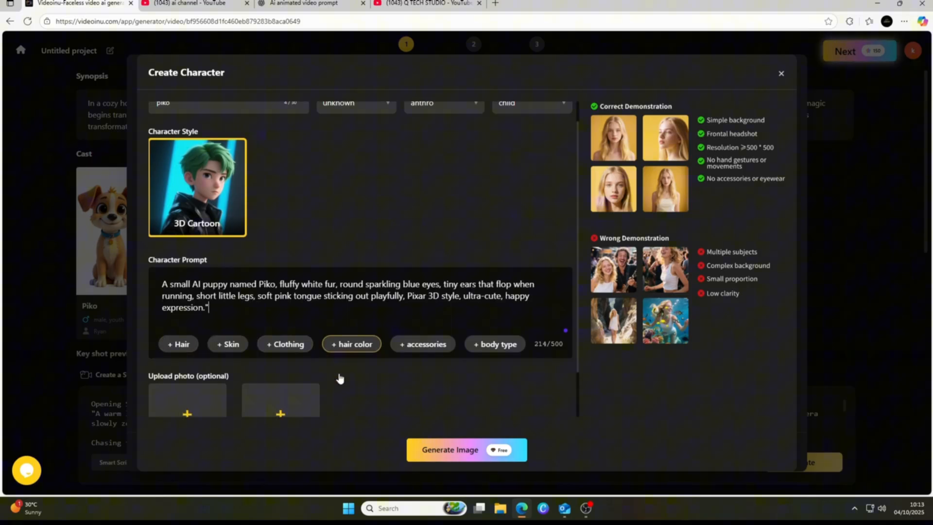
left_click(467, 449)
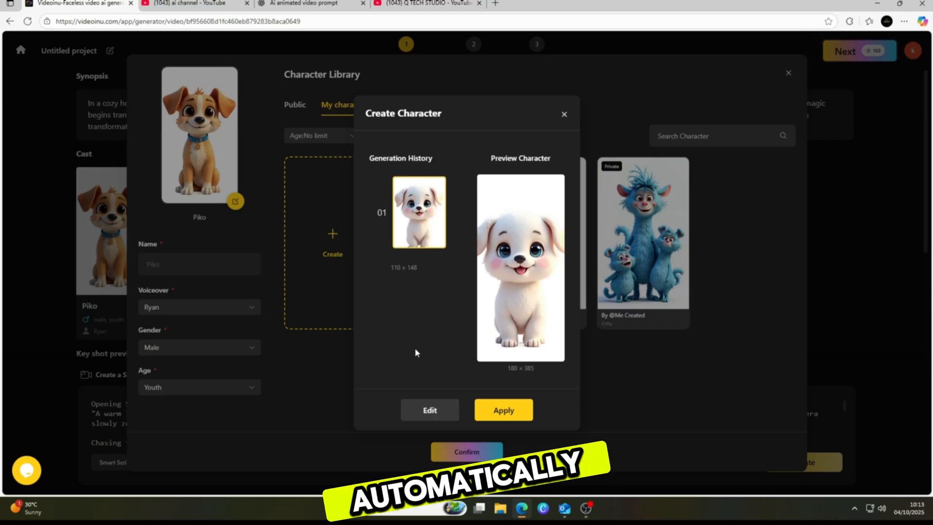
Apply the generated fluffy white puppy image as the Piko character.
left_click(502, 410)
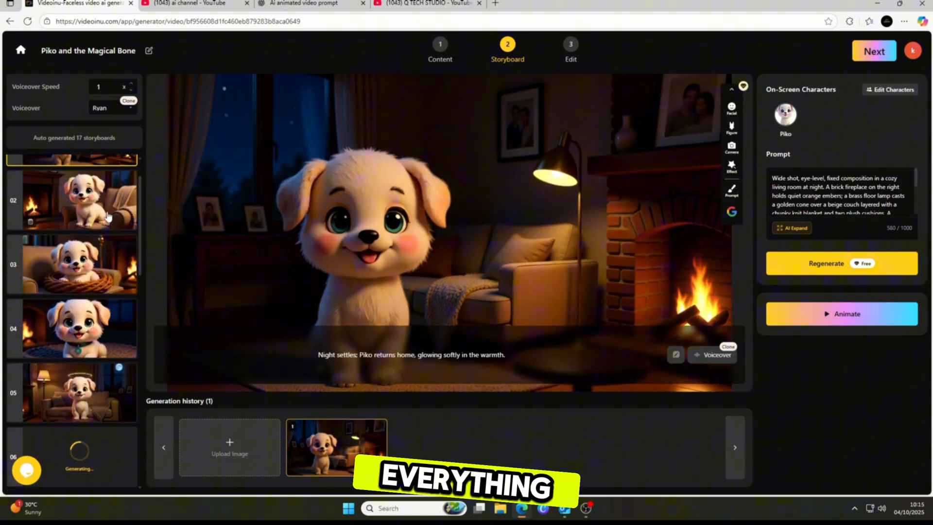
left_click(71, 265)
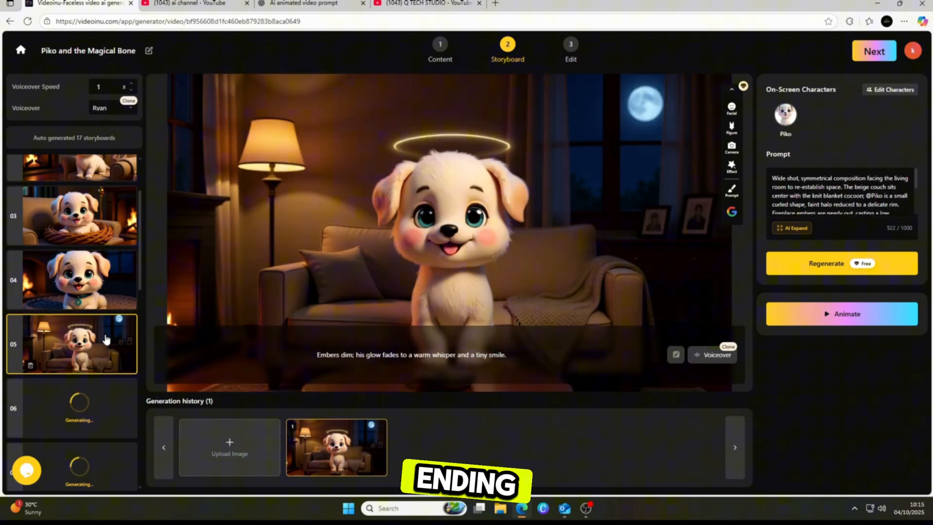
scroll("down", 3)
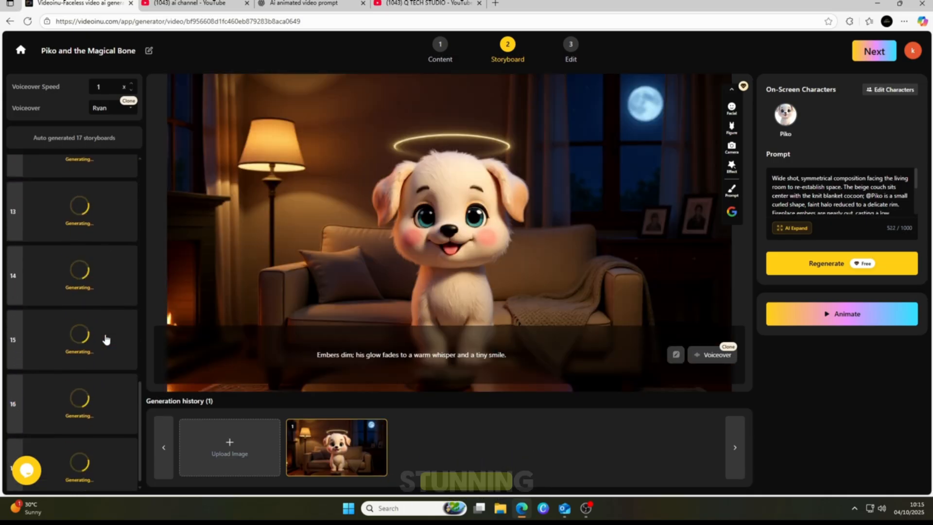
scroll("up", 3)
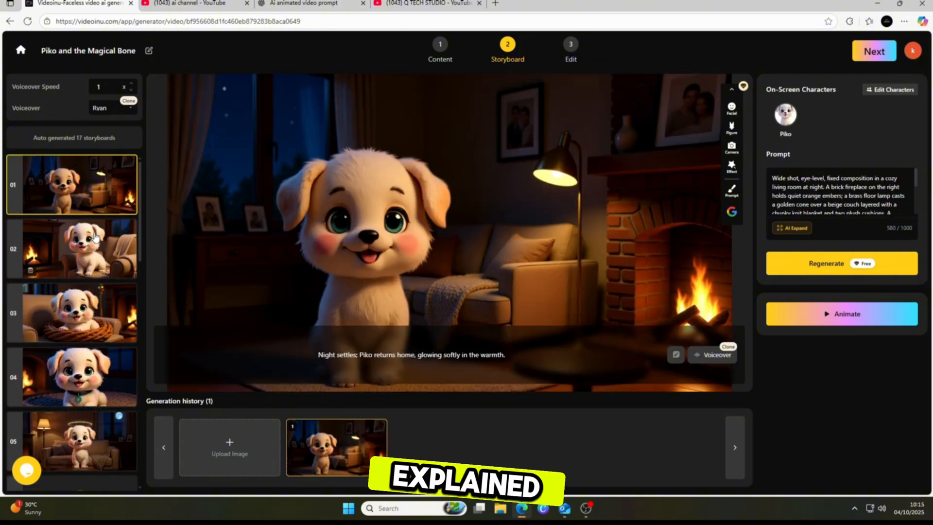
left_click(71, 247)
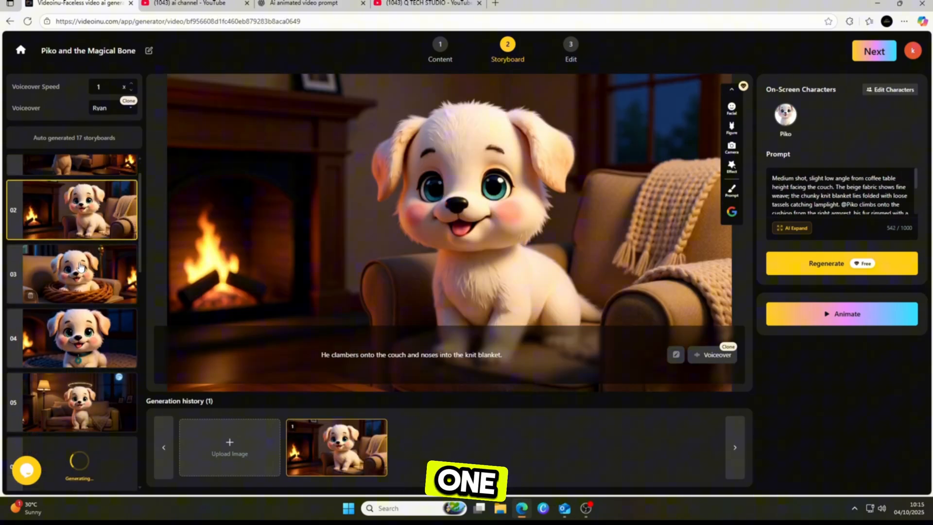
left_click(71, 338)
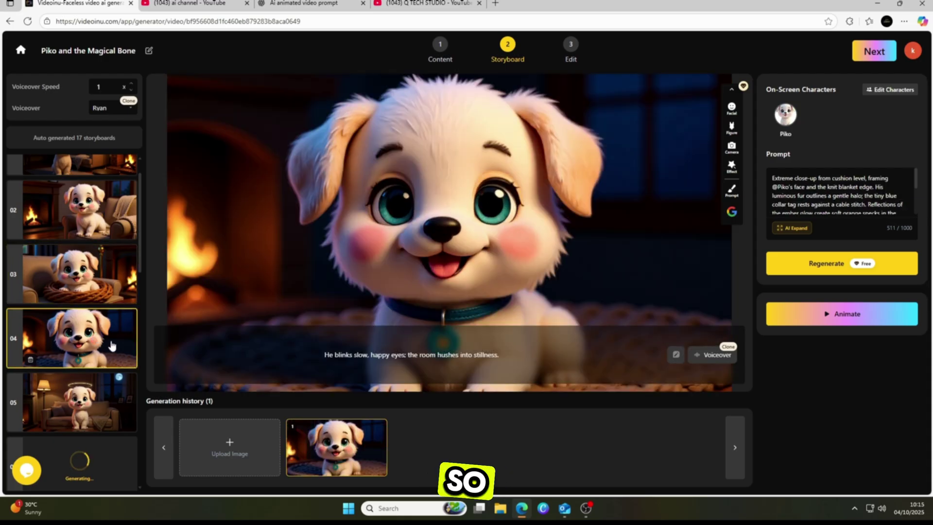
left_click(70, 401)
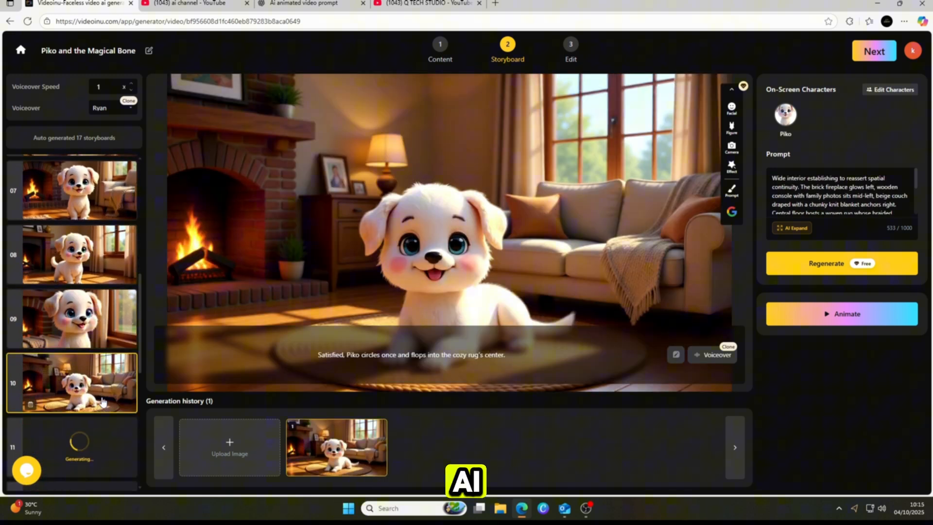
scroll("down", 3)
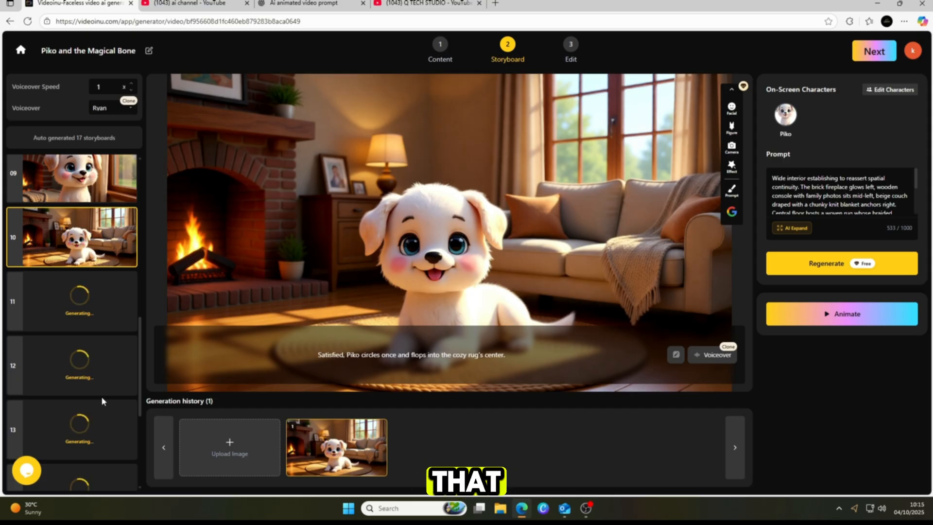
Submit storyboard 14 for animation with the Videoinu V1.0 model, then bring up Animate All.
left_click(842, 314)
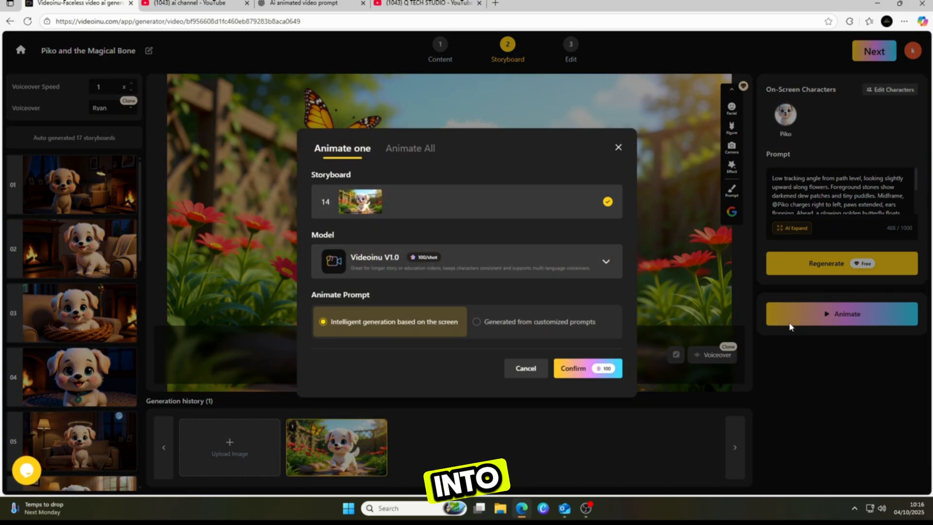
mouse_move(544, 280)
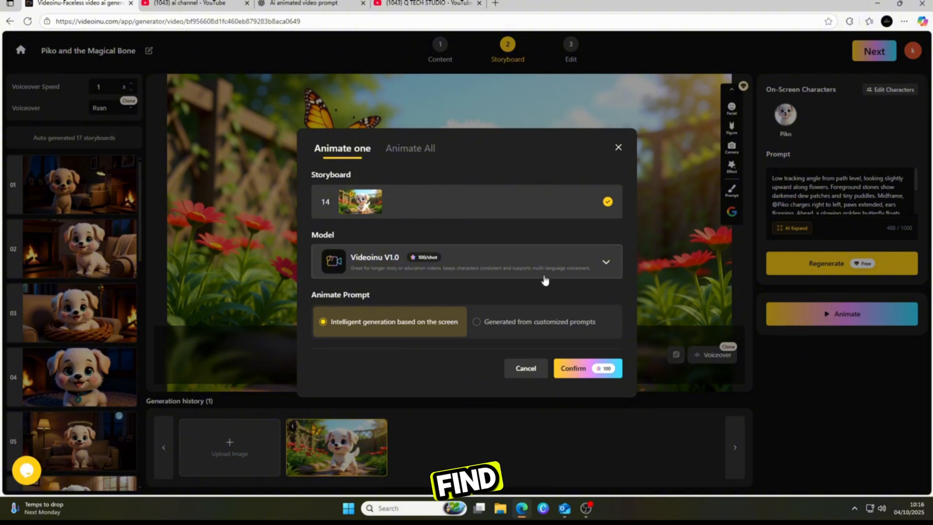
left_click(605, 261)
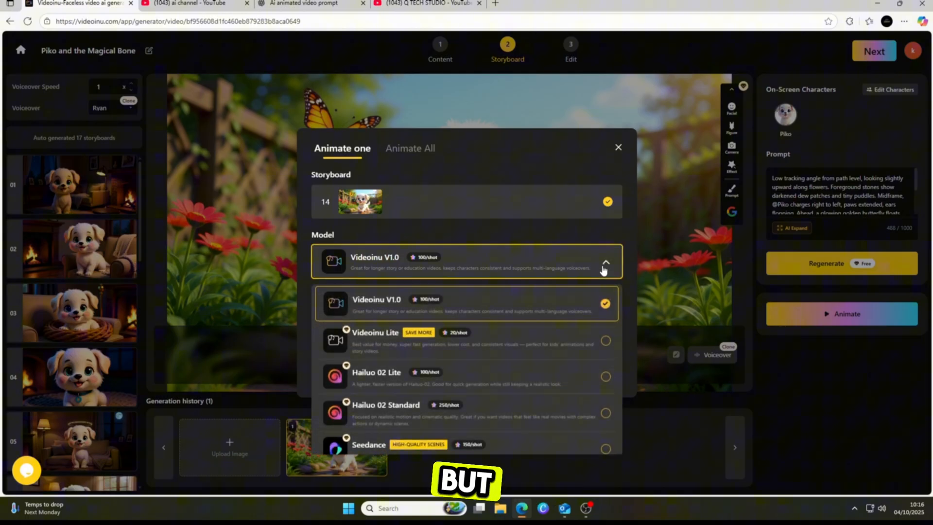
scroll("down", 3)
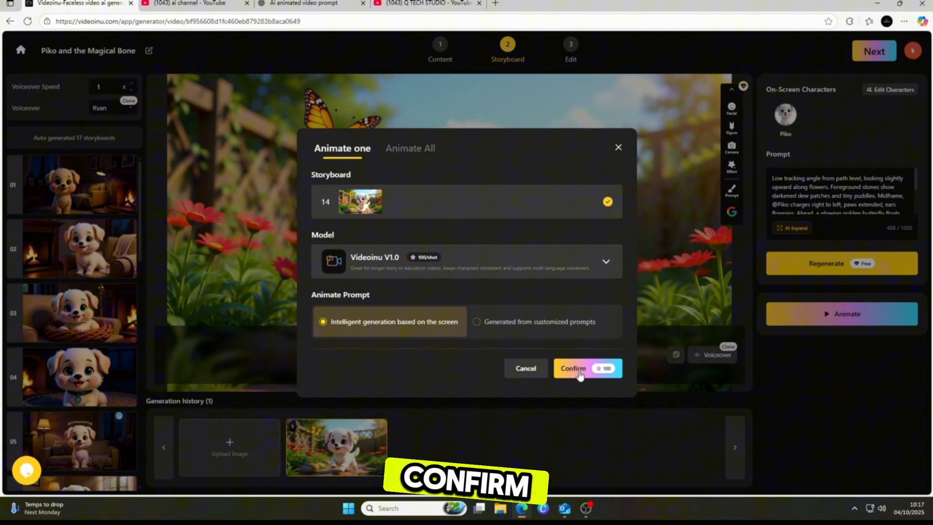
left_click(572, 367)
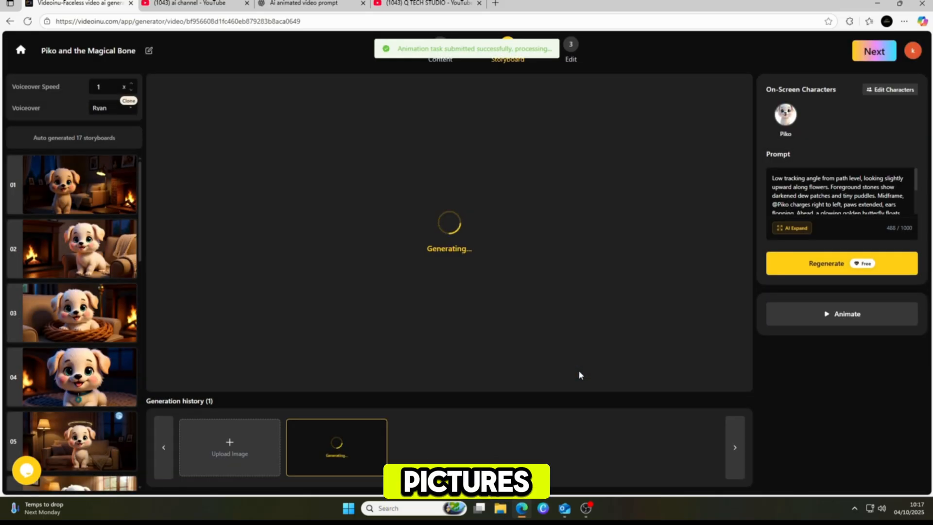
left_click(841, 314)
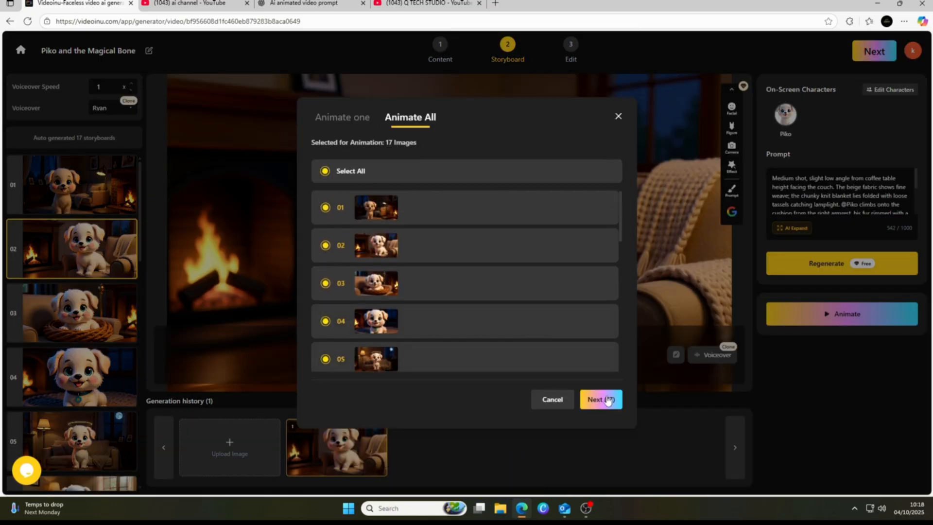
Confirm batch animation for the 12 not-yet-animated storyboards and review the narrator voices.
left_click(600, 399)
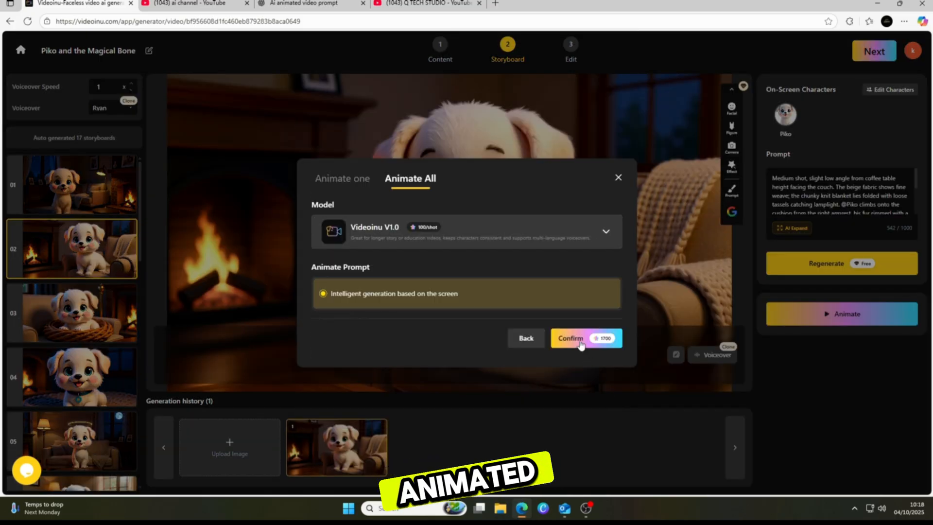
mouse_move(417, 190)
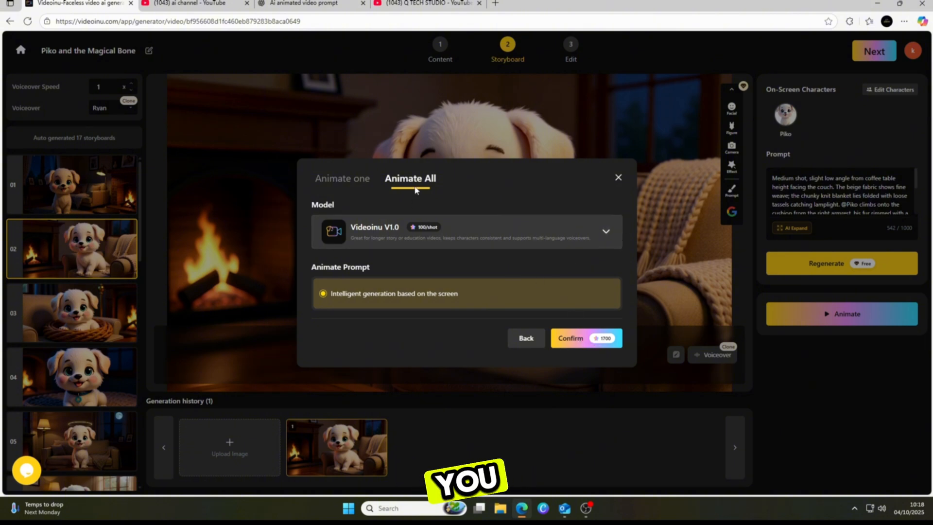
left_click(585, 338)
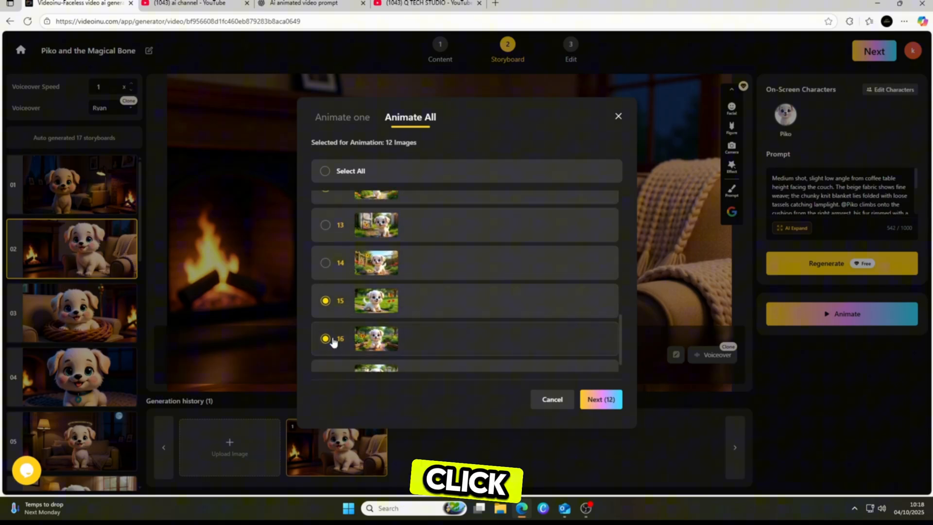
left_click(599, 400)
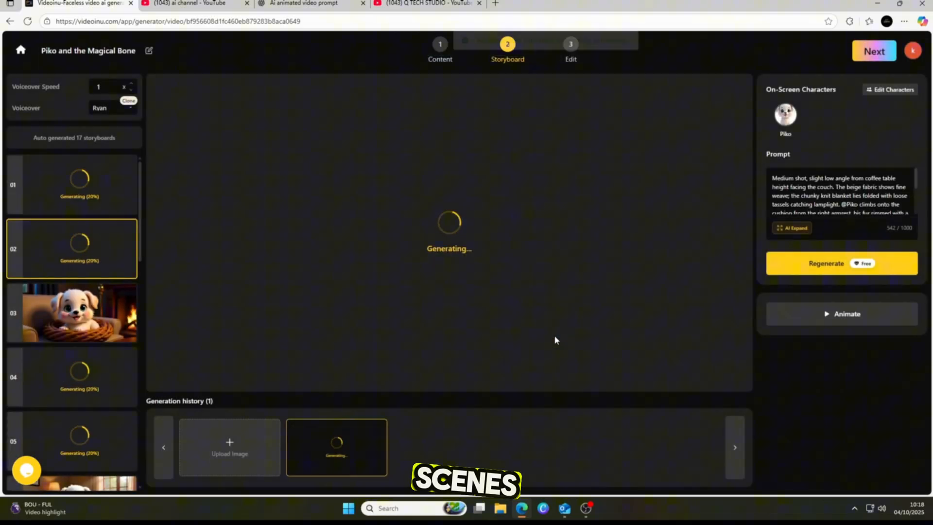
scroll("down", 3)
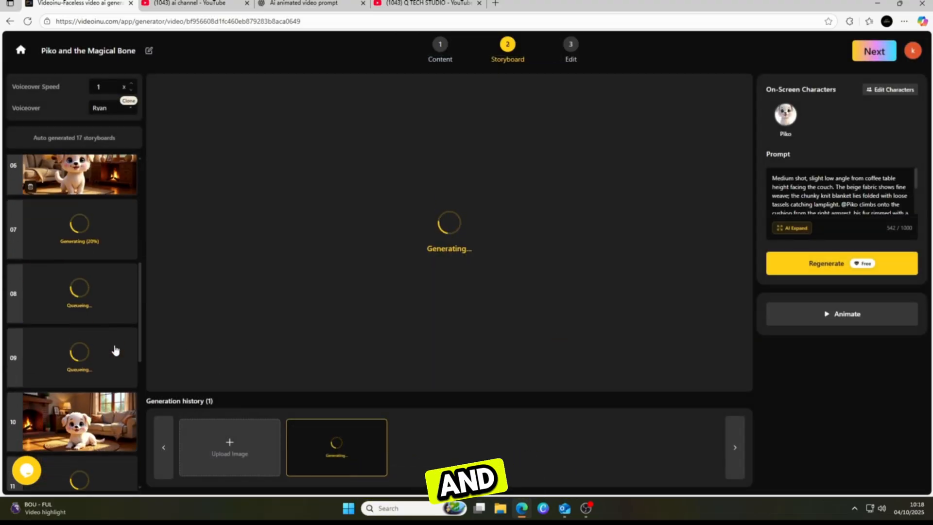
scroll("down", 3)
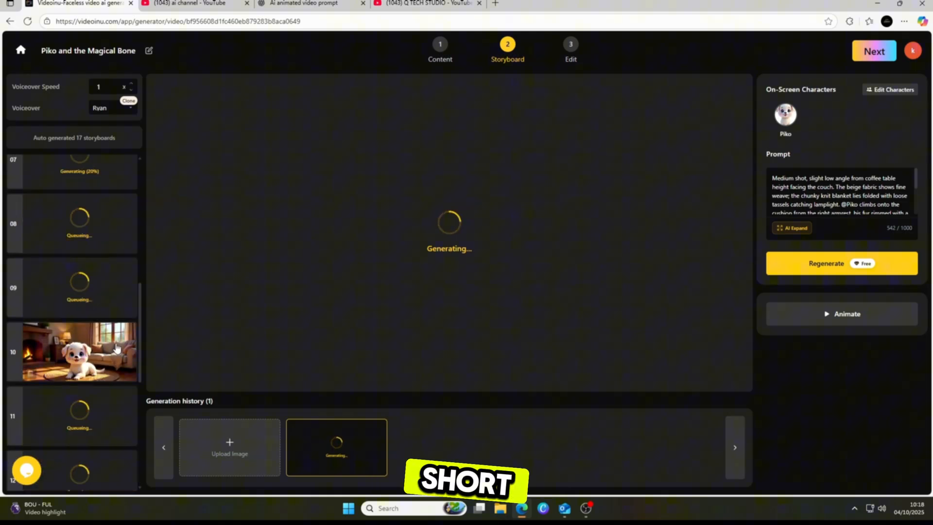
scroll("up", 3)
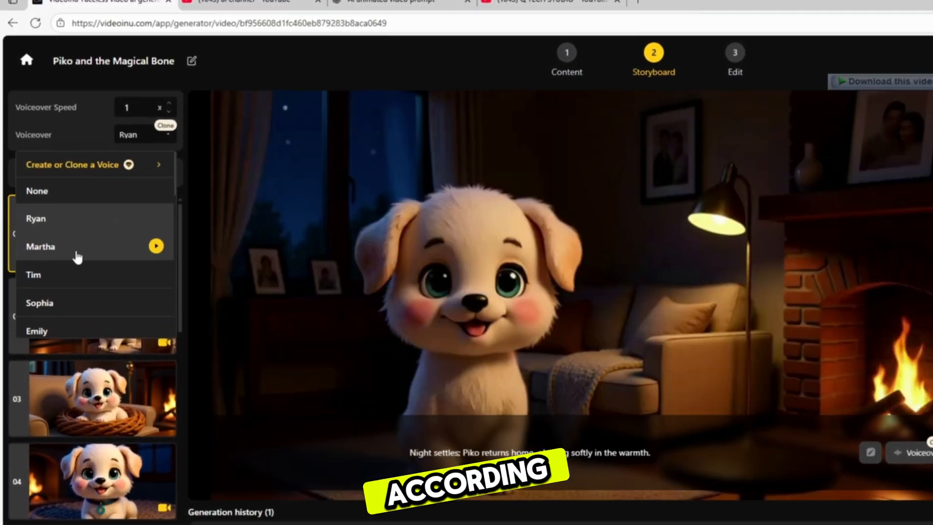
Preview Martha and other voices, then set the narration voice to Laura.
left_click(40, 246)
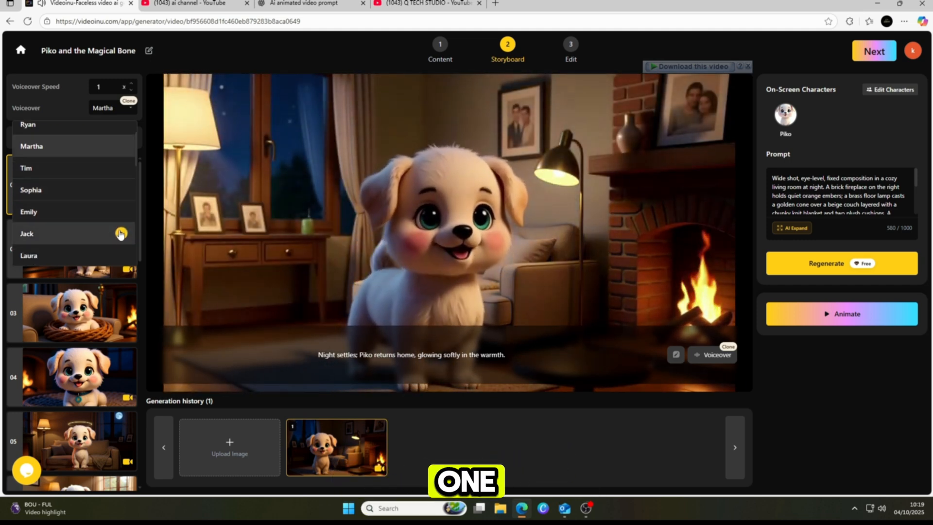
scroll("down", 3)
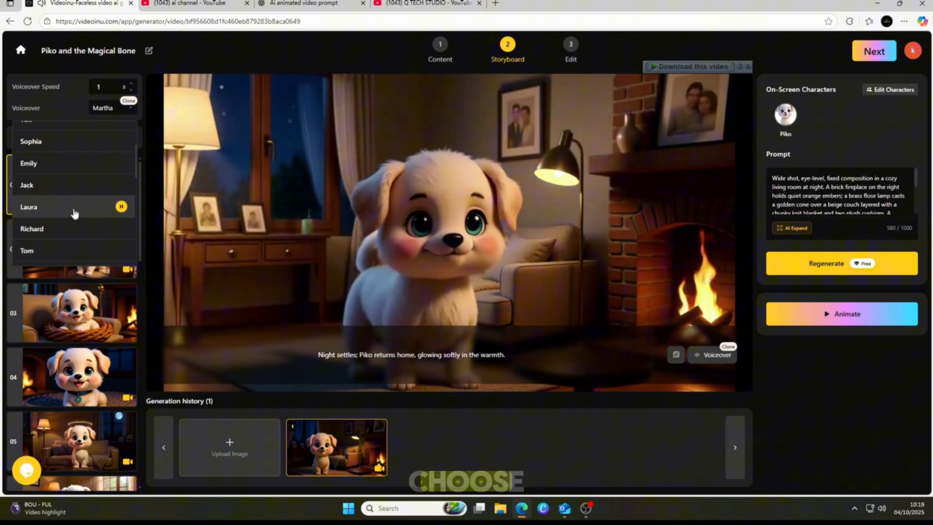
left_click(28, 206)
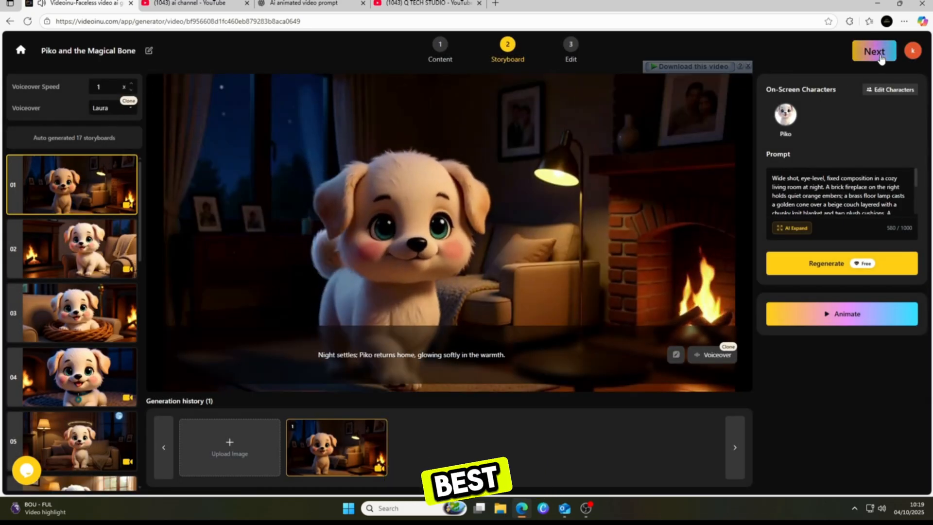
Move to the Edit stage and give the cover title the bold Header Style.
left_click(873, 50)
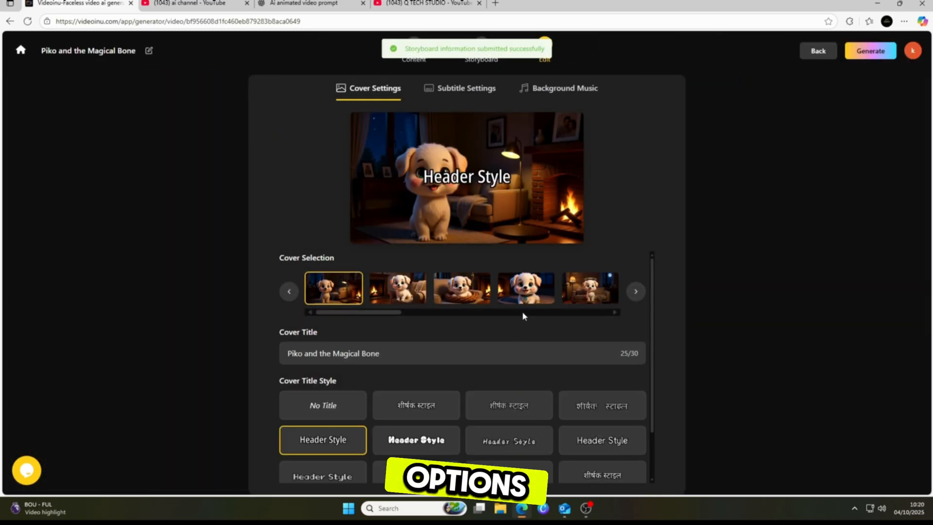
left_click(416, 439)
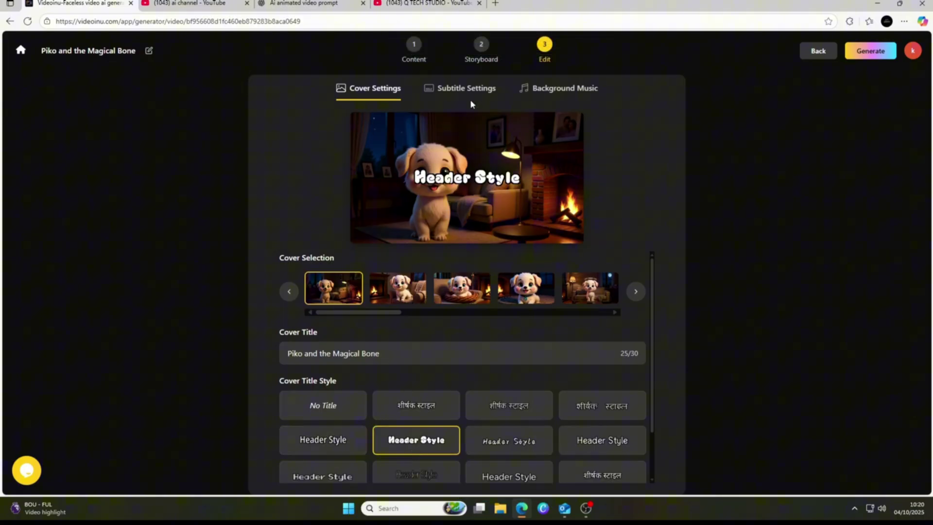
left_click(466, 88)
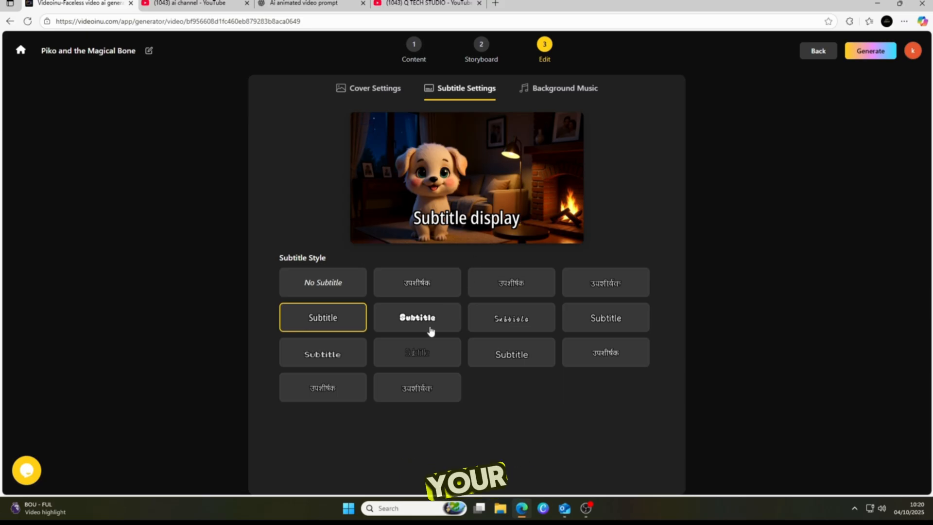
mouse_move(350, 324)
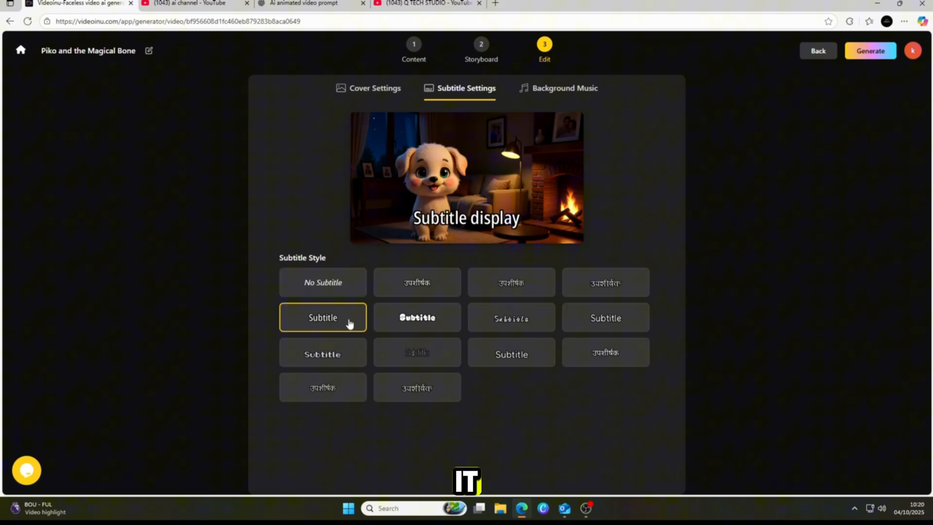
Preview Meow Melody 2, set background music volume to 8%, pick a track and generate the video.
left_click(558, 88)
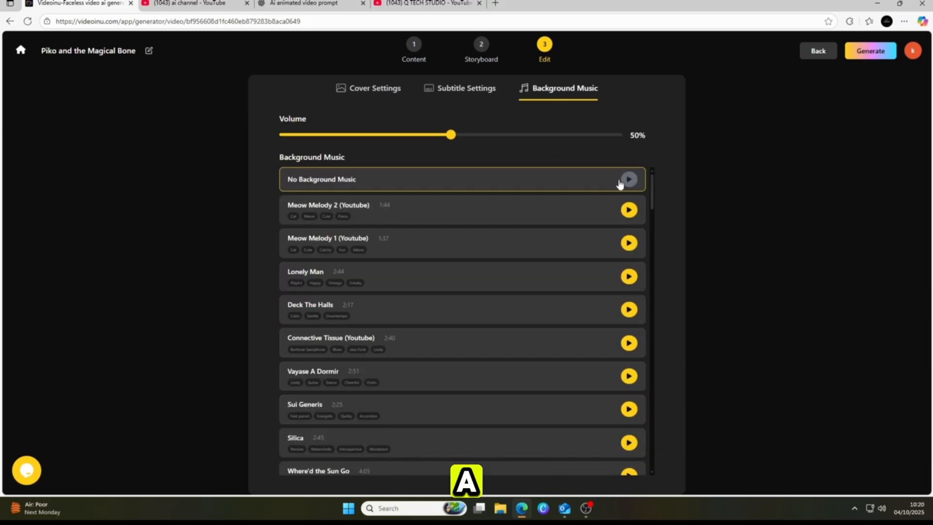
left_click(628, 210)
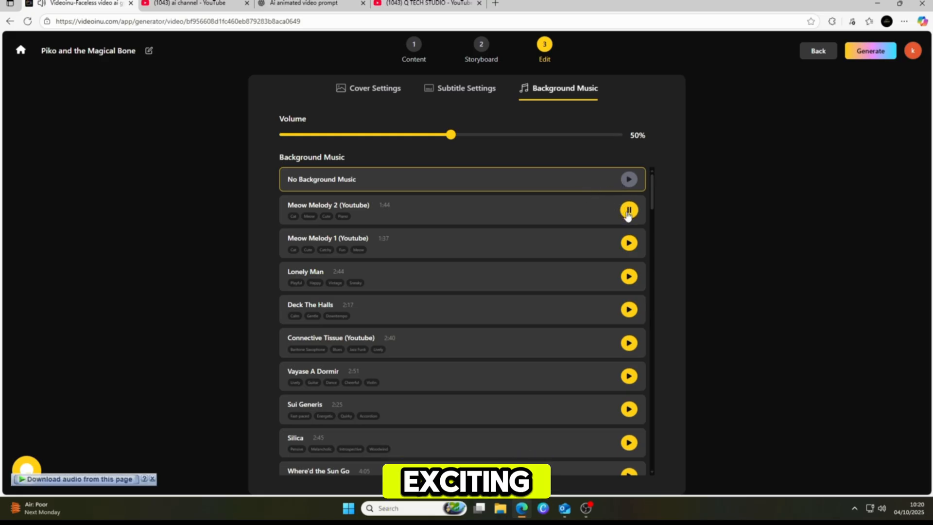
left_click(460, 210)
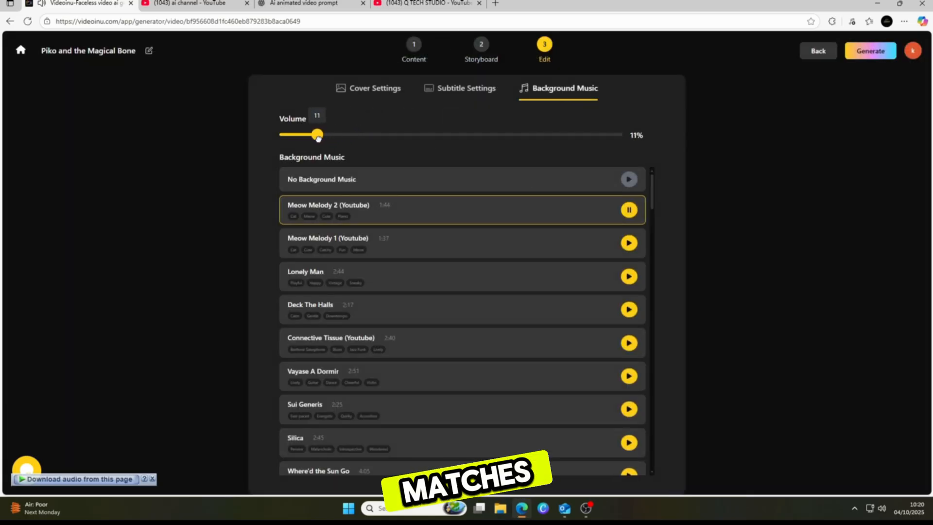
left_click_drag(319, 134, 308, 134)
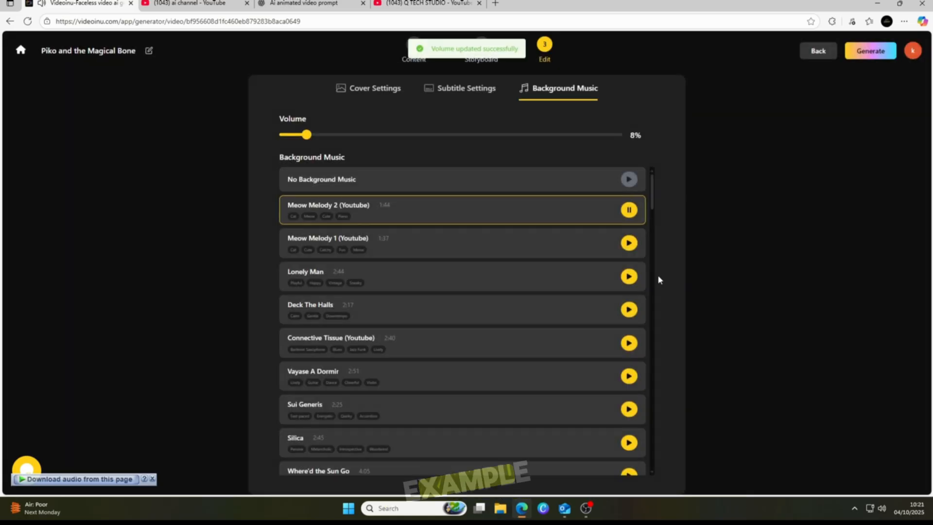
left_click(628, 243)
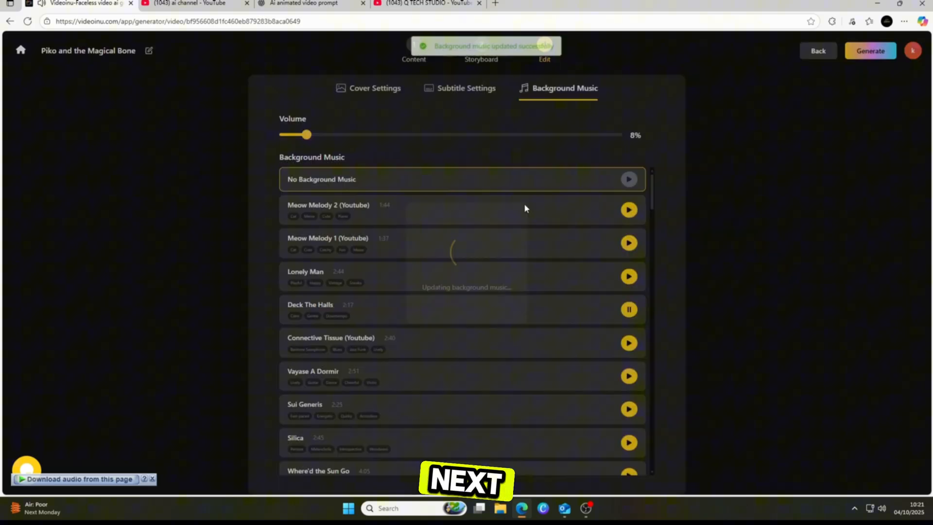
left_click(868, 50)
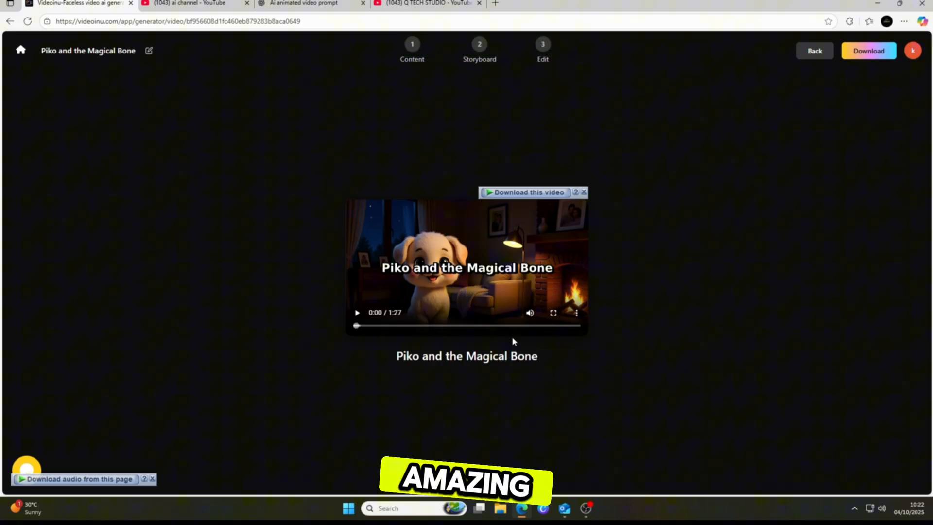
Download the finished 'Piko and the Magical Bone' video.
left_click(553, 312)
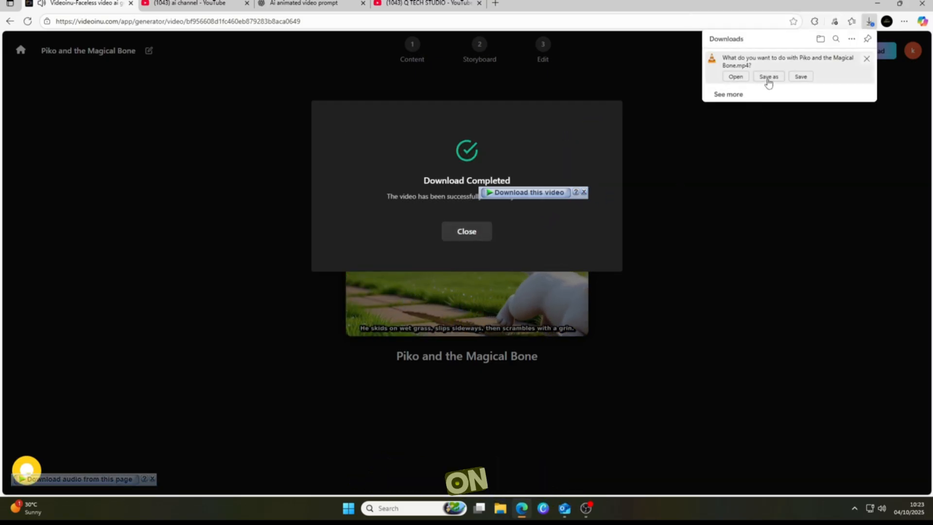
Save 'Piko and the Magical Bone.mp4' to the Desktop and dismiss the download-complete message.
left_click(767, 76)
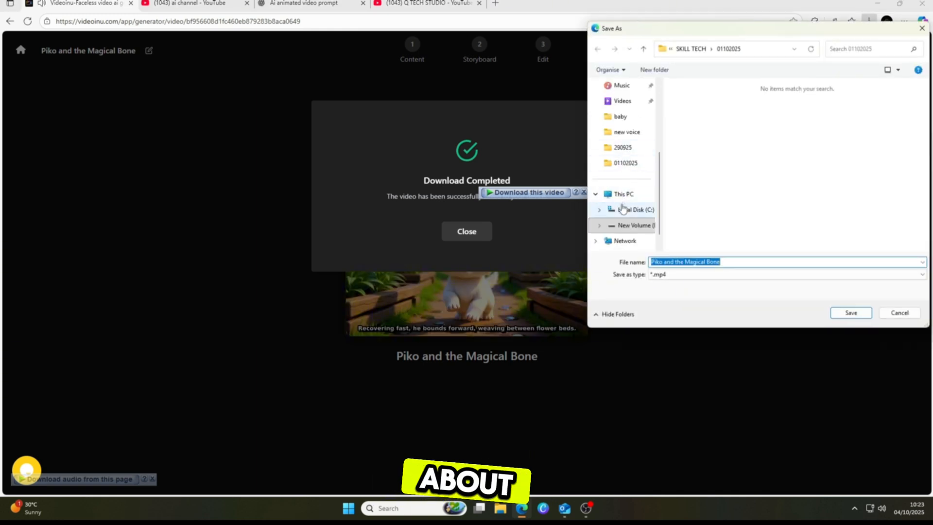
left_click(624, 150)
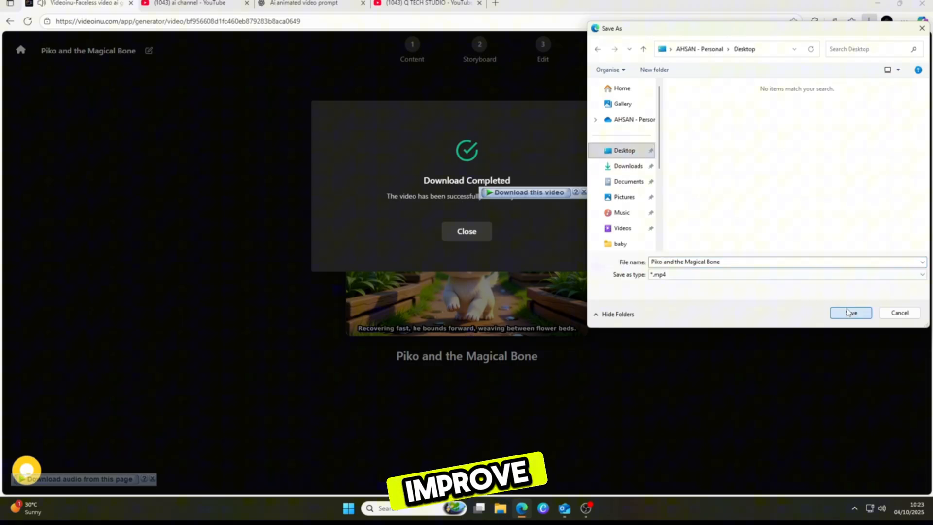
left_click(850, 312)
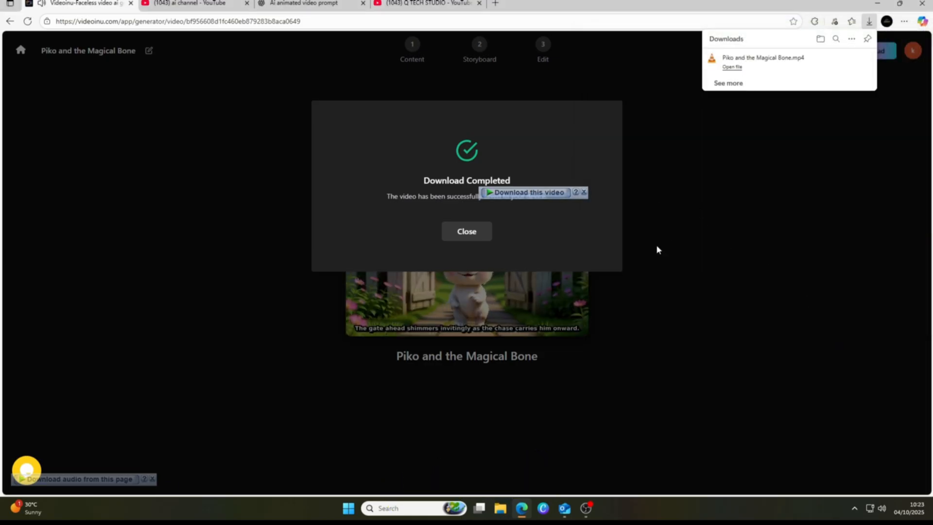
left_click(466, 231)
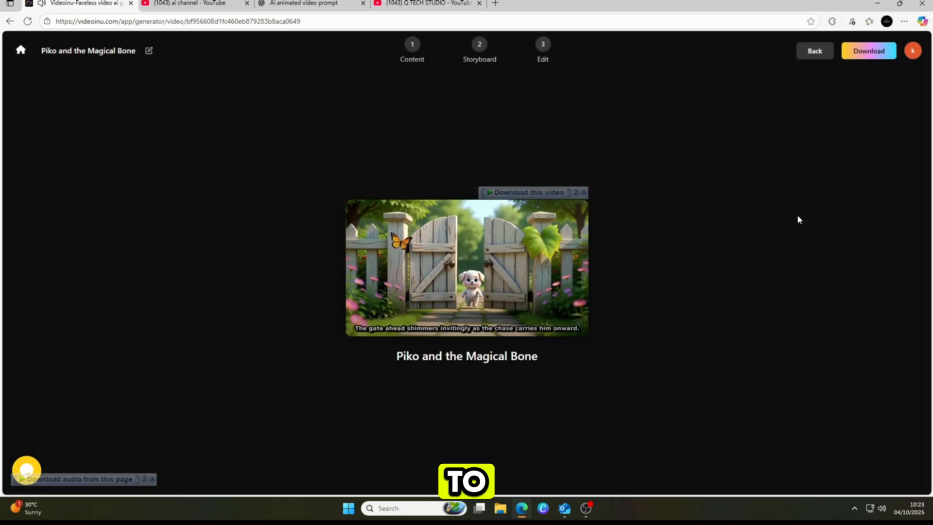